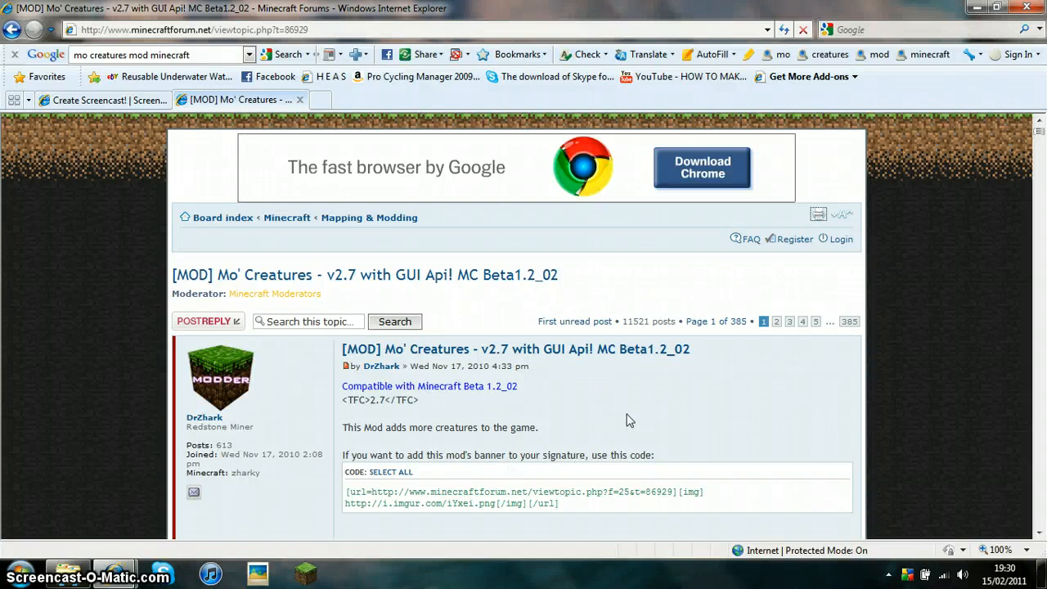
mouse_move(504, 310)
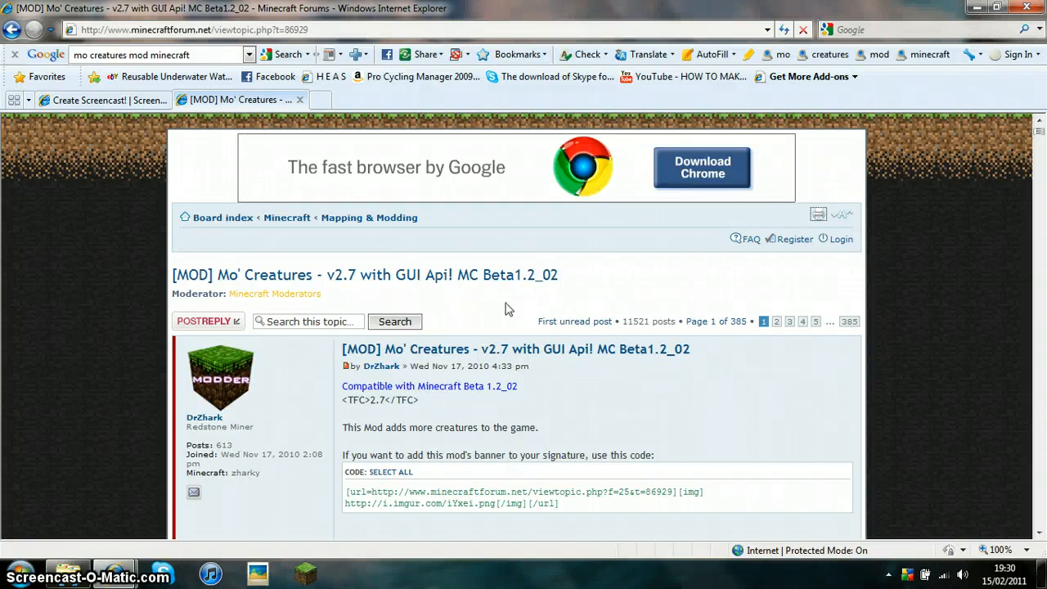
mouse_move(625, 403)
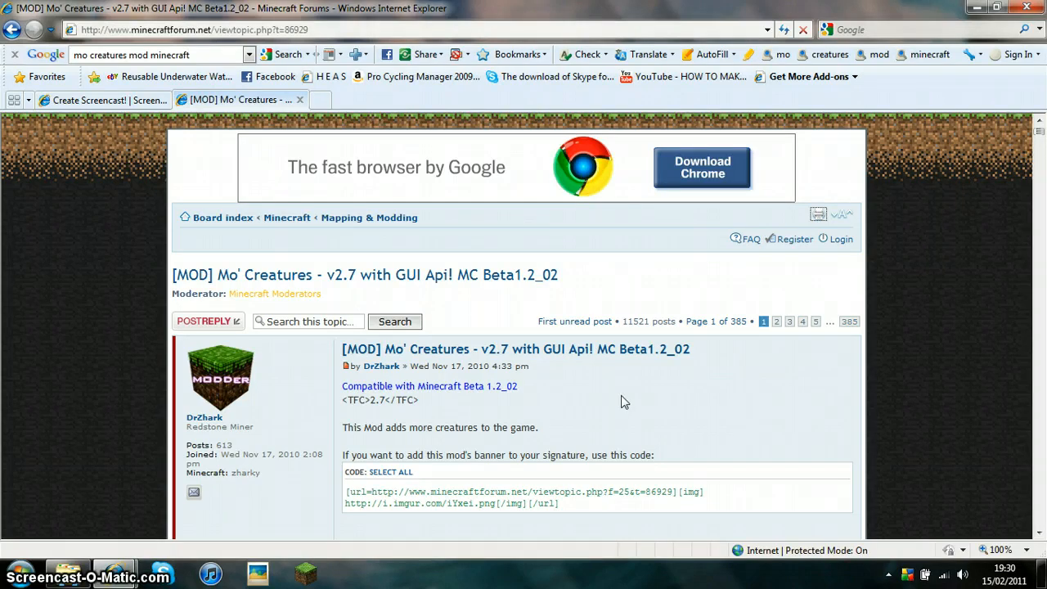
mouse_move(576, 400)
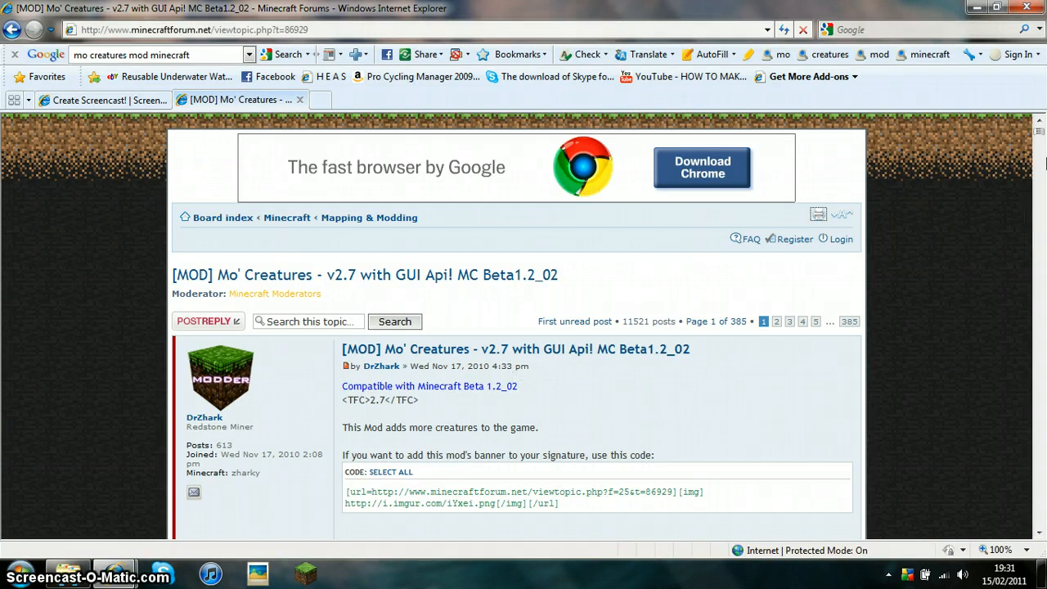
- Reach the 'Download the Mod' section and follow the Mo'Creatures Mod v2.7.zip link, retrying it
scroll("down", 3)
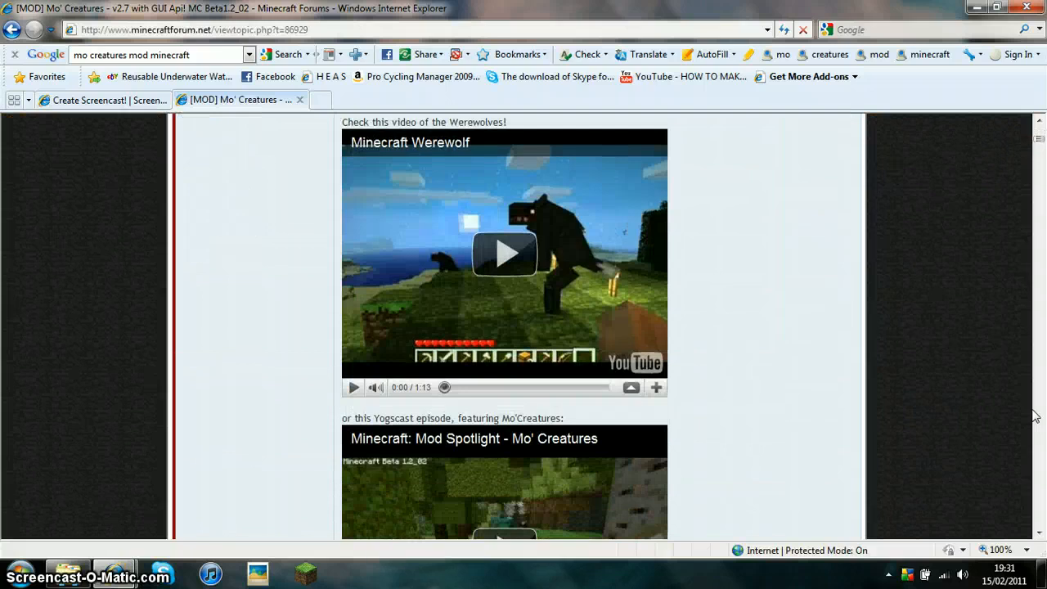
scroll("down", 3)
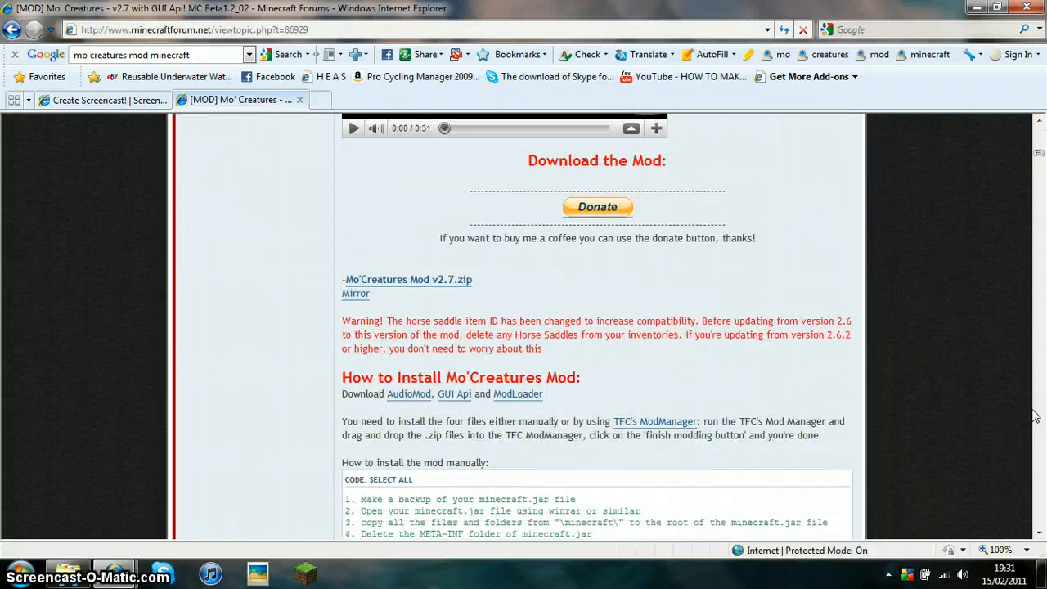
scroll("down", 3)
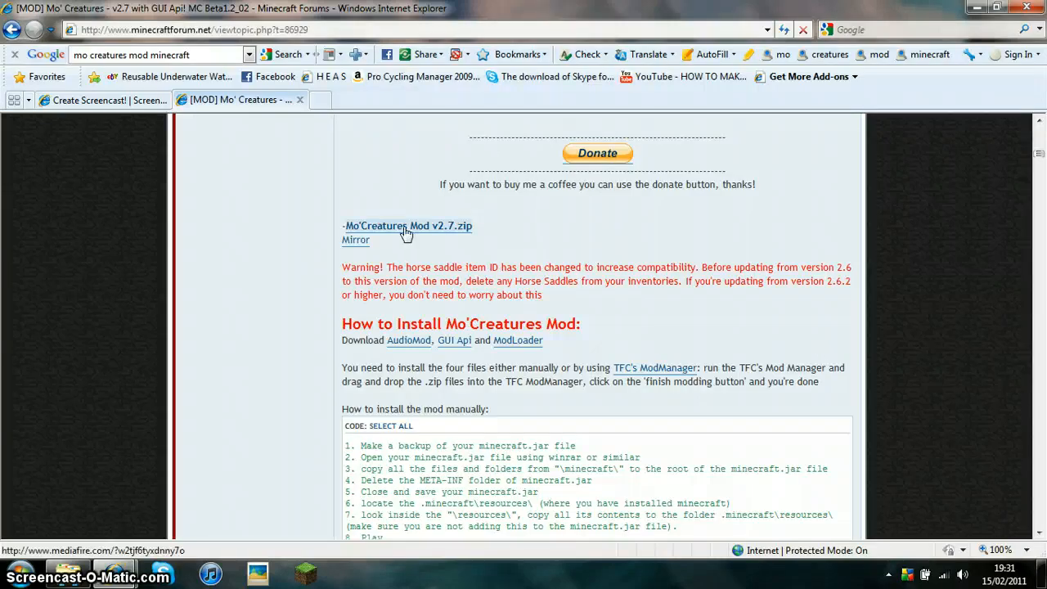
left_click(406, 226)
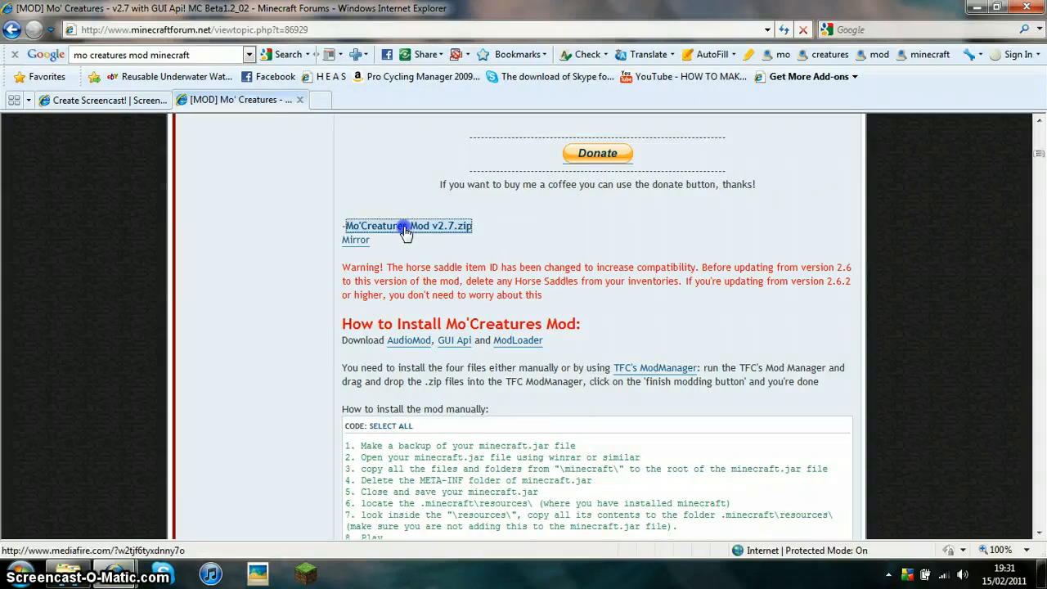
left_click(406, 226)
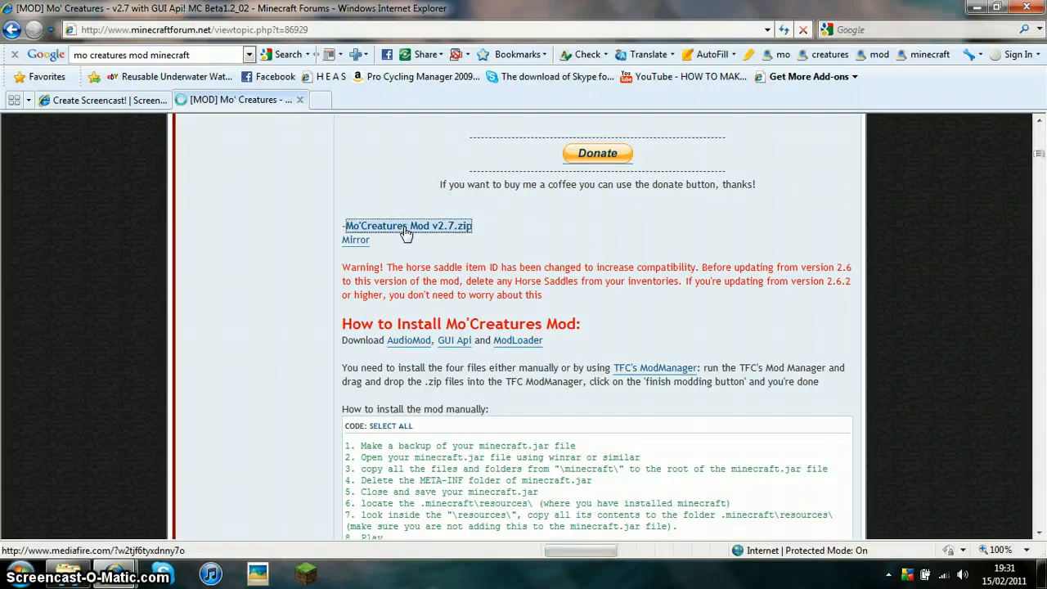
left_click(405, 226)
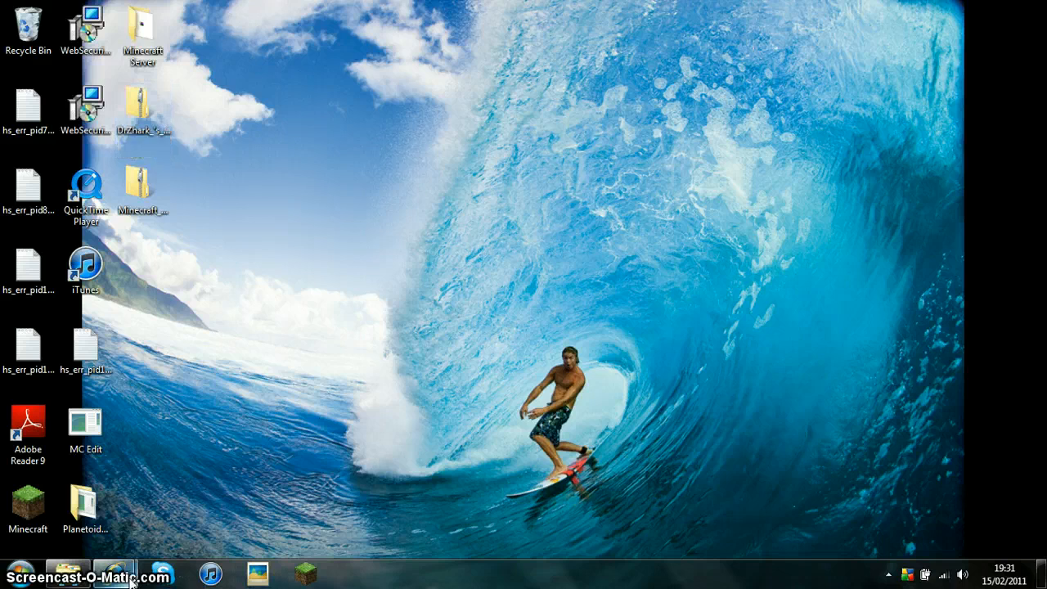
- Return from the desktop to the Mo' Creatures forum topic in Internet Explorer
left_click(115, 575)
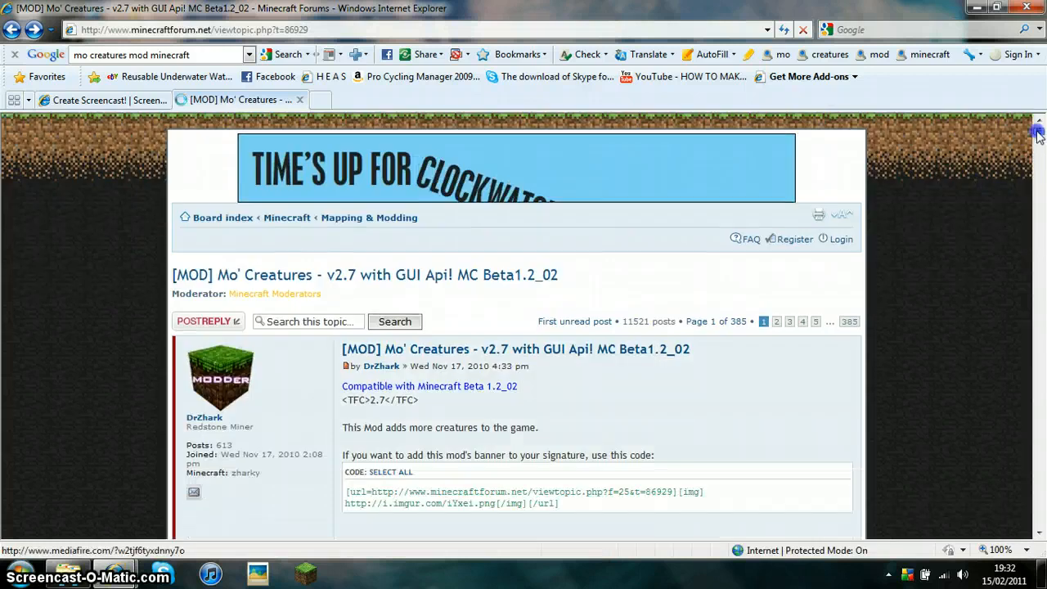
- Follow the TFC's ModManager link in the 'How to Install Mo'Creatures Mod' instructions
scroll("down", 3)
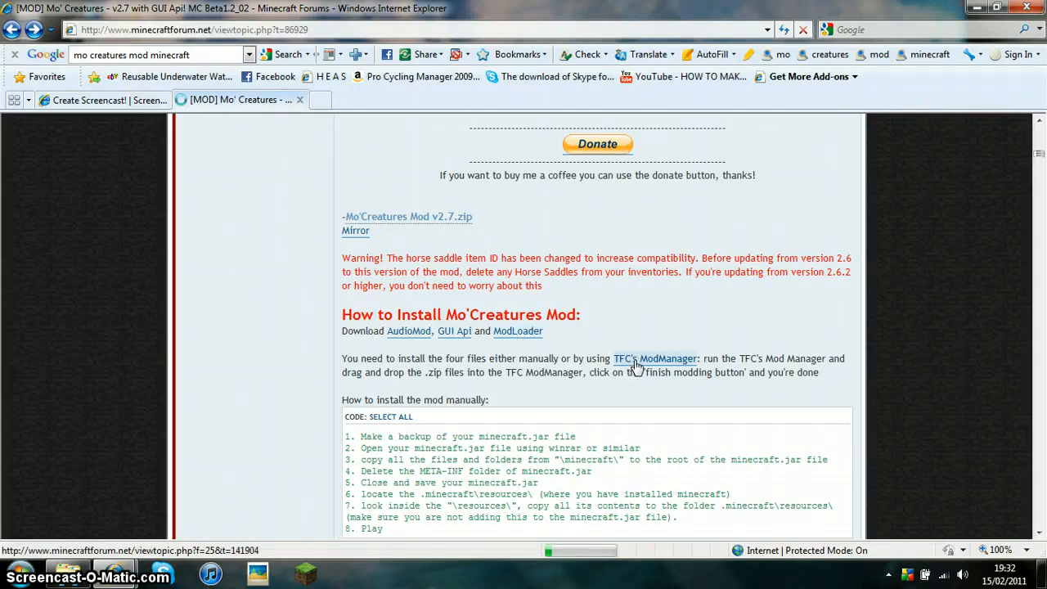
left_click(654, 359)
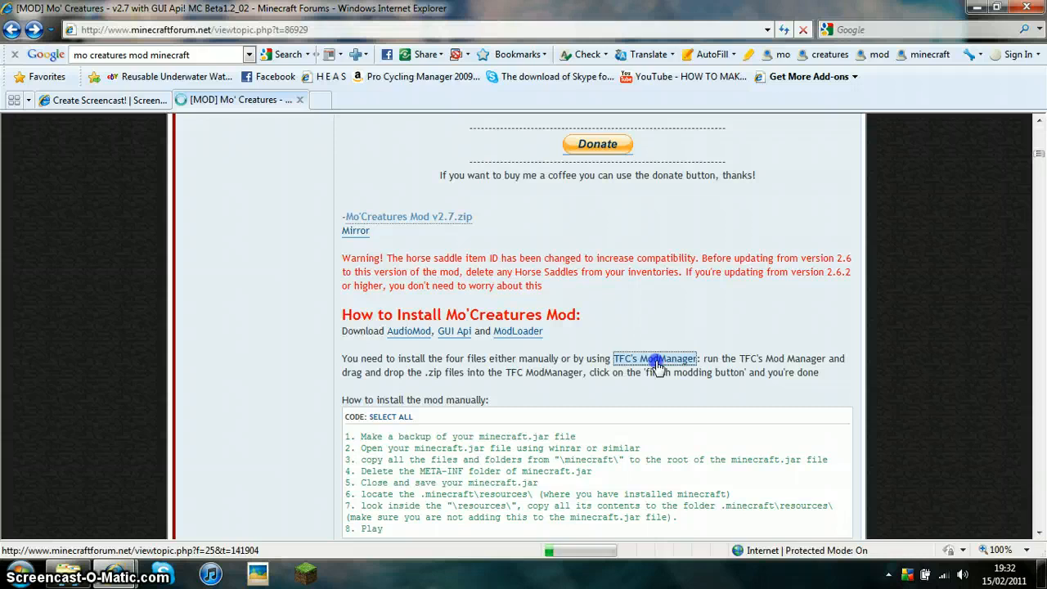
left_click(655, 358)
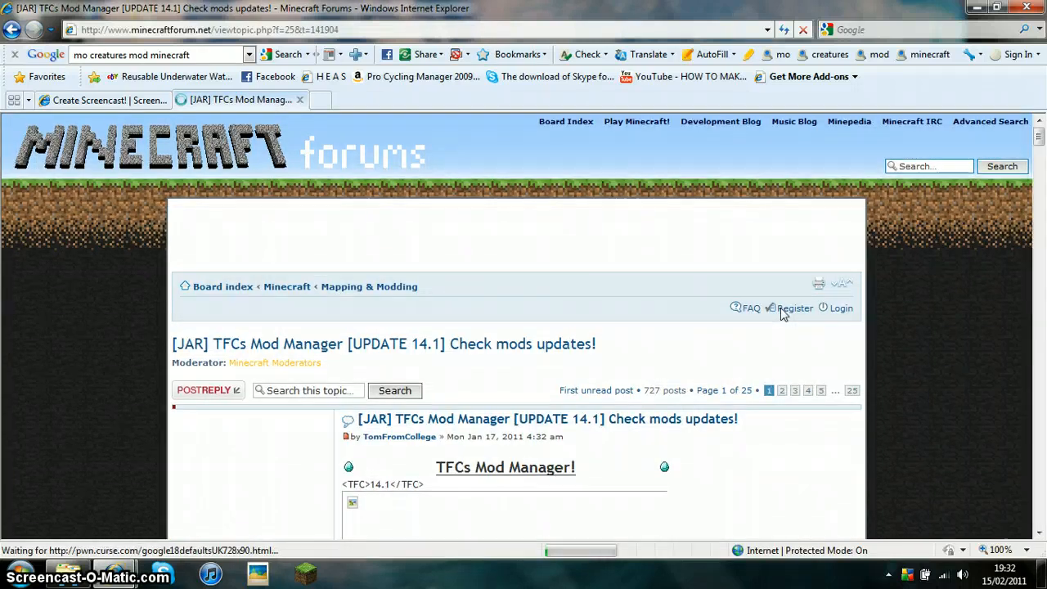
- Follow 'Click here - Blog and download link' in the TFC's Mod Manager topic to tfcmods.wordpress.com
scroll("down", 3)
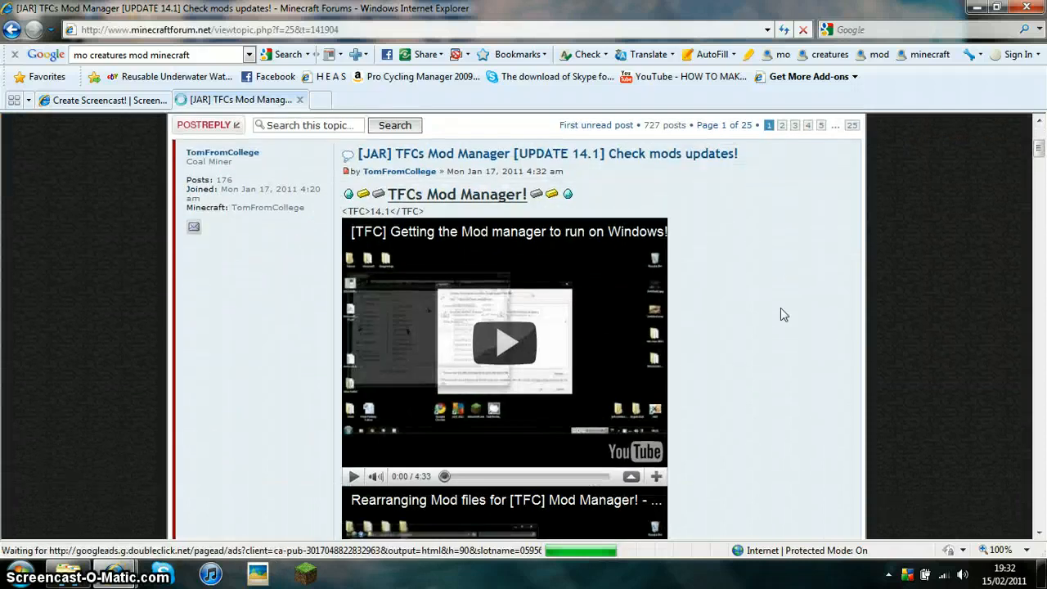
scroll("down", 3)
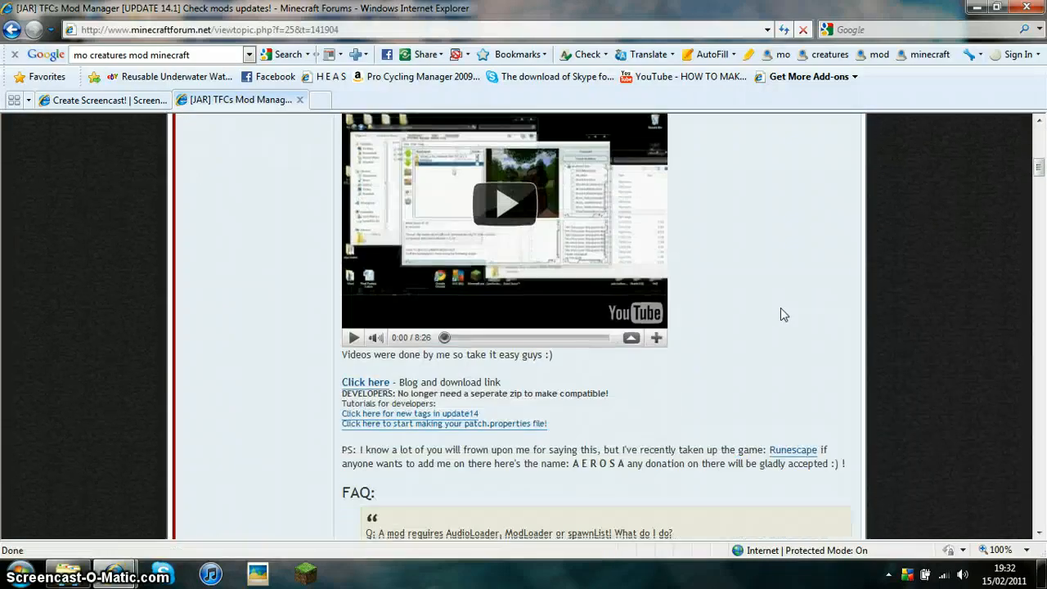
scroll("down", 3)
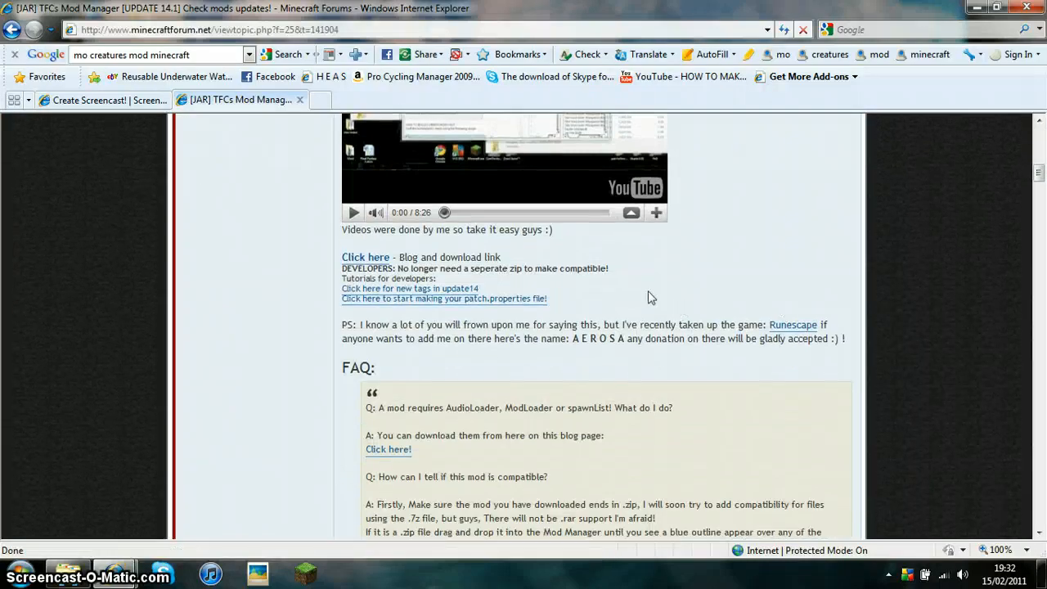
mouse_move(367, 257)
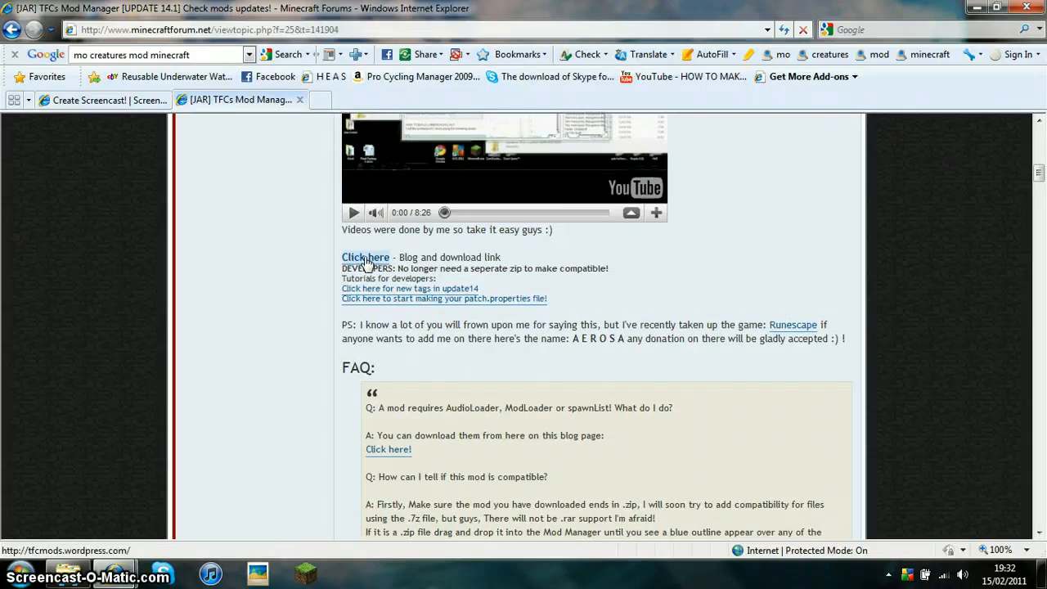
left_click(365, 257)
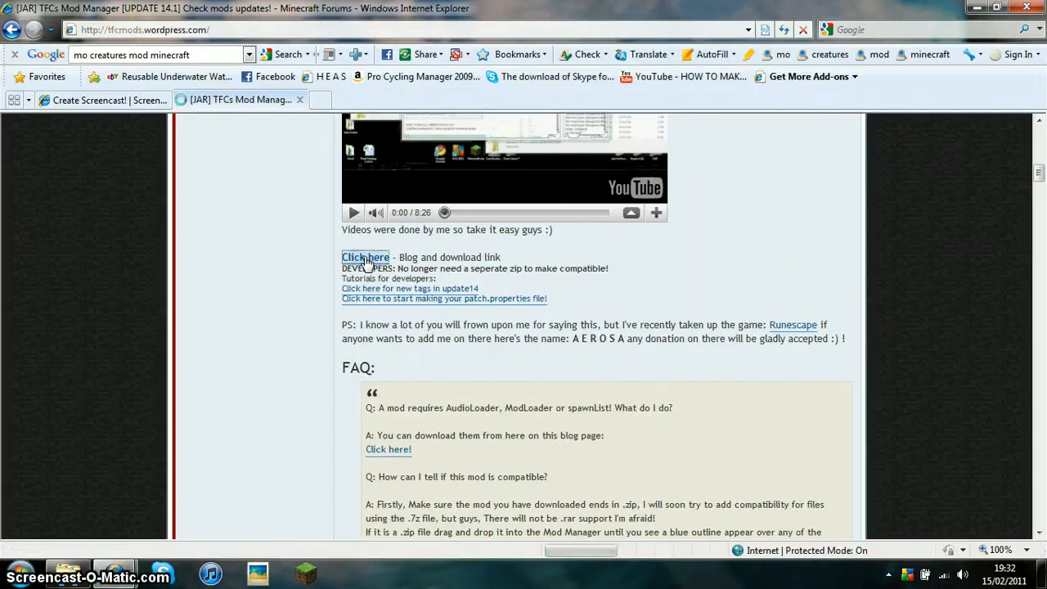
left_click(365, 256)
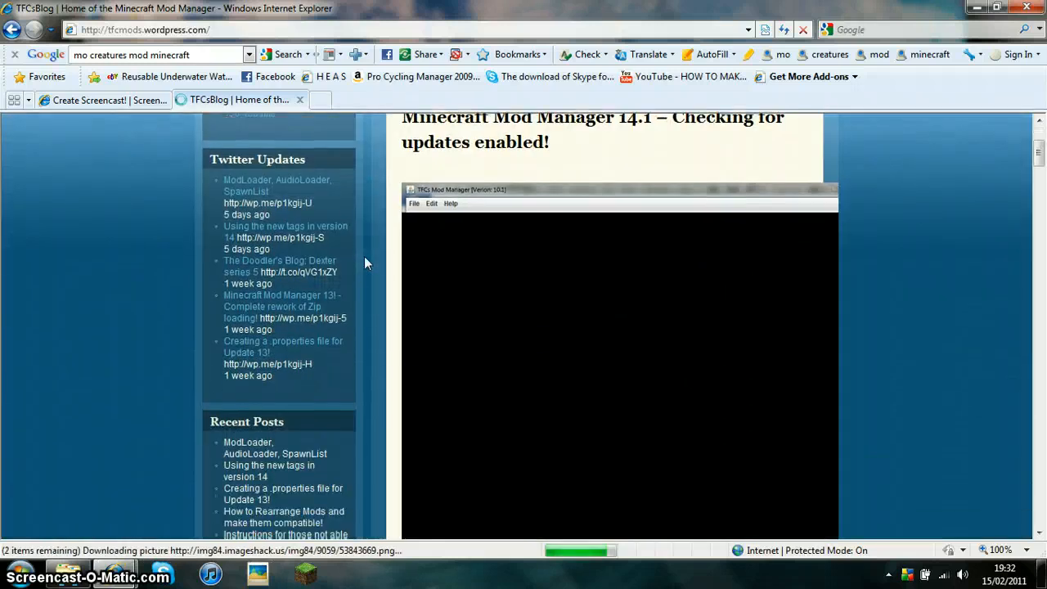
scroll("down", 3)
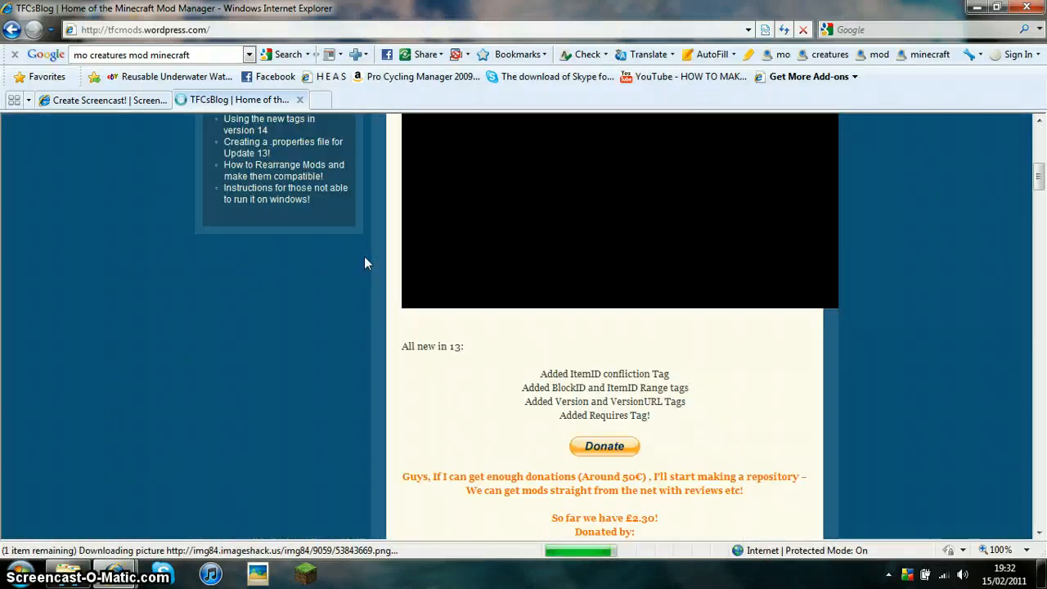
scroll("down", 3)
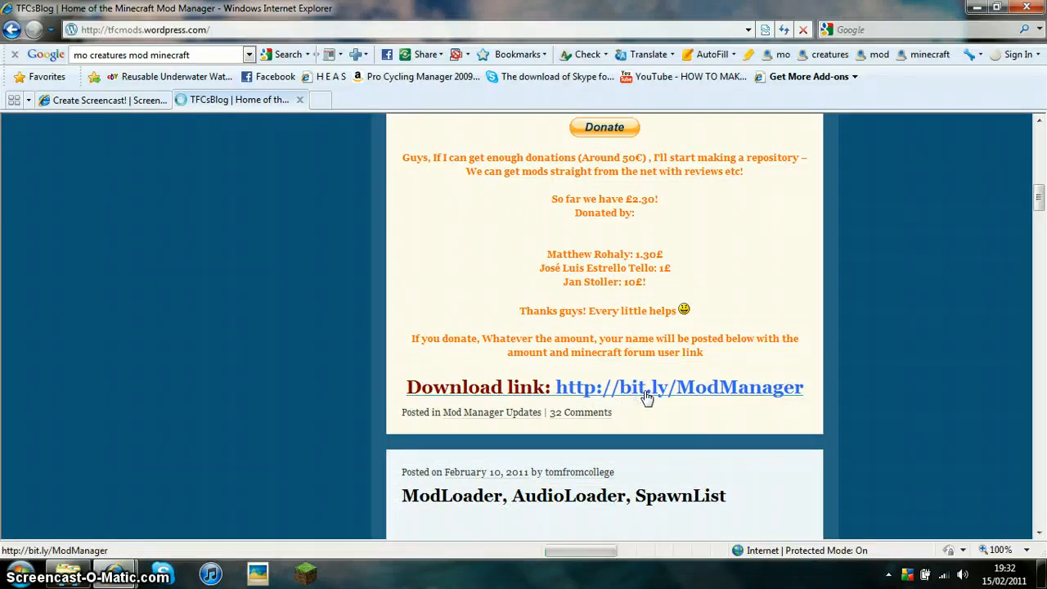
left_click(679, 386)
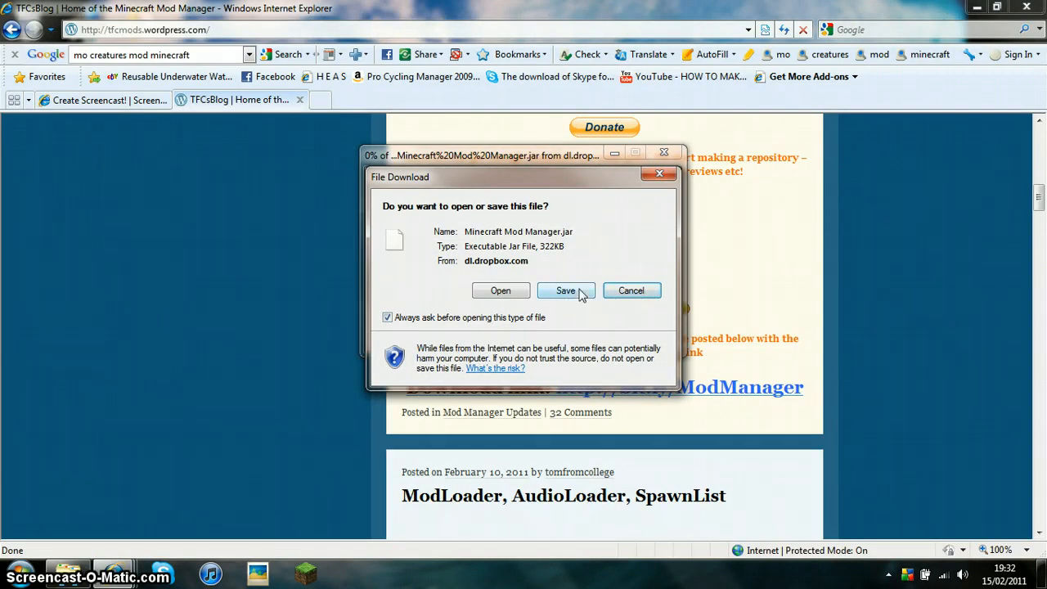
- Save the download as Minecraft Mod Manager1.jar in Documents and dismiss the completion notice
left_click(566, 292)
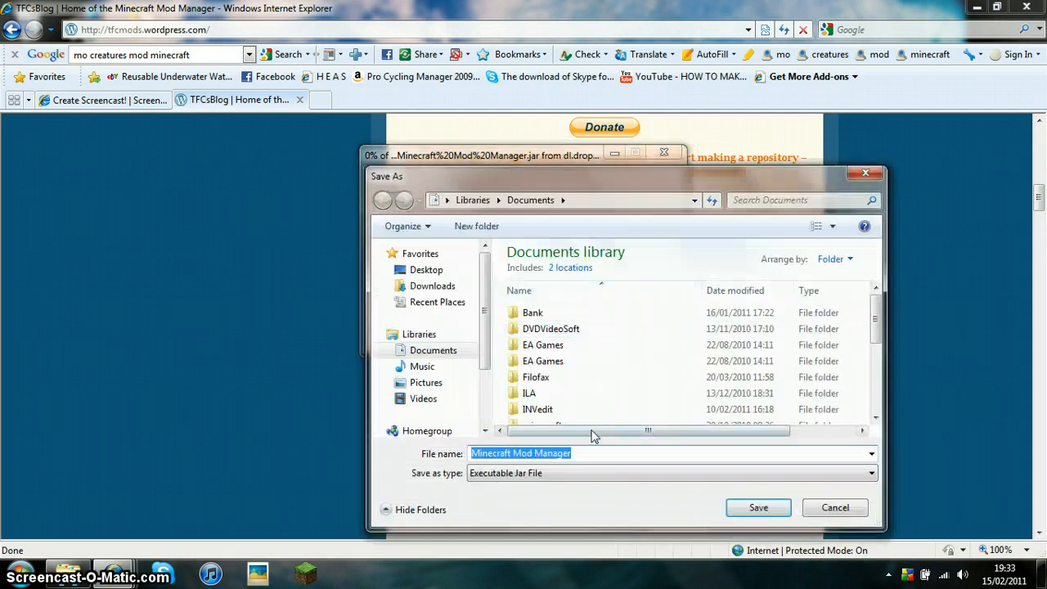
type("1")
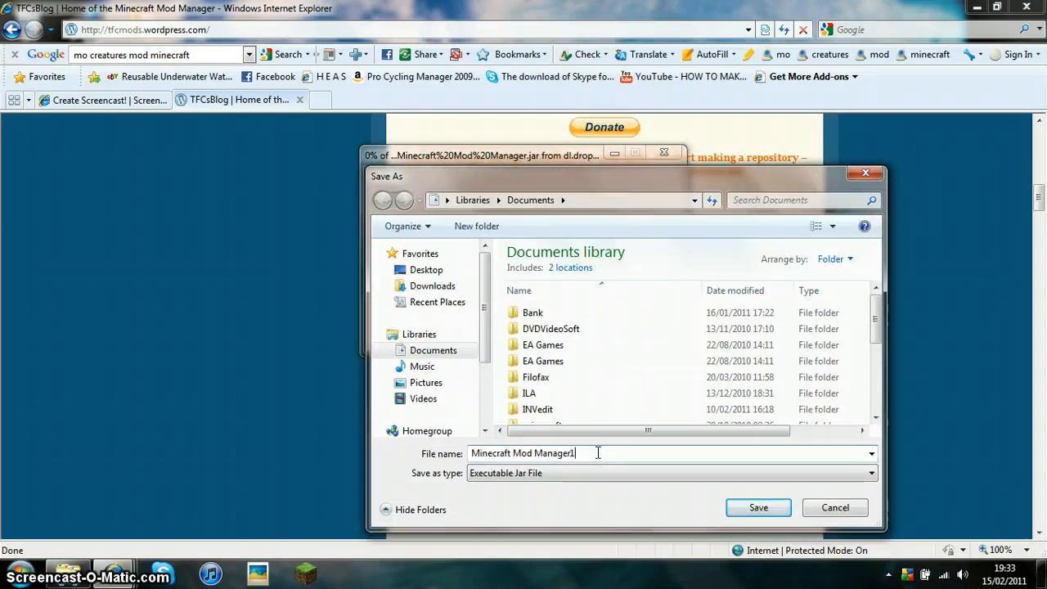
left_click(757, 508)
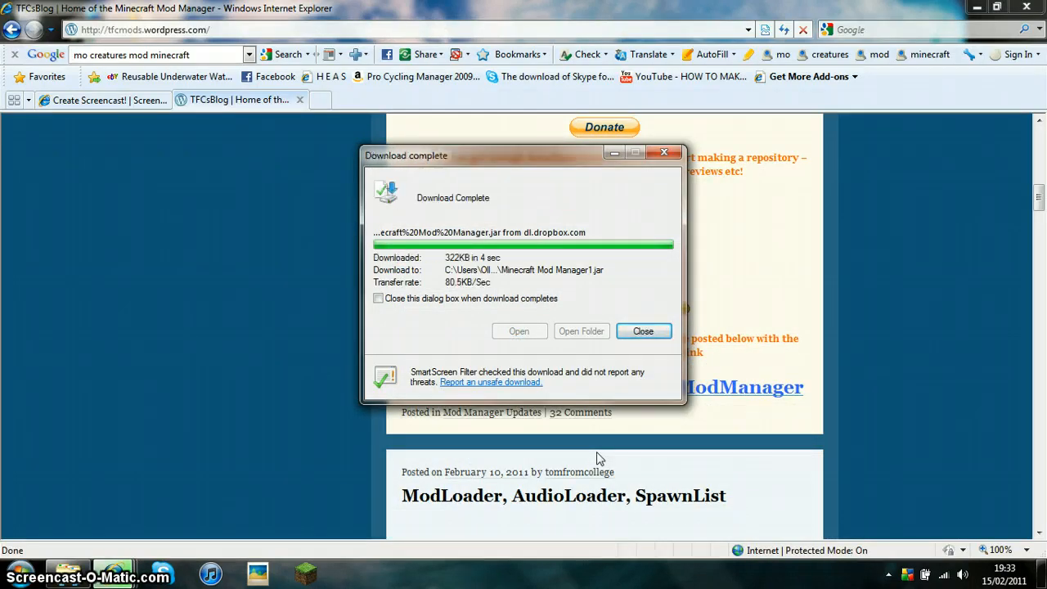
left_click(643, 331)
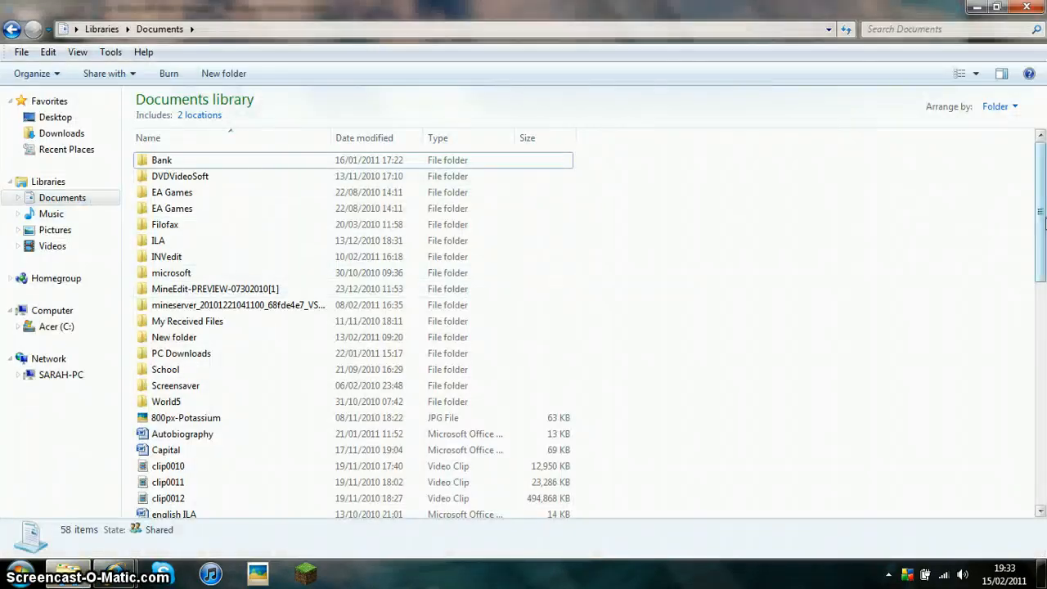
- Delete the duplicate Minecraft Mod Manager1 file from Documents to the Recycle Bin
scroll("down", 3)
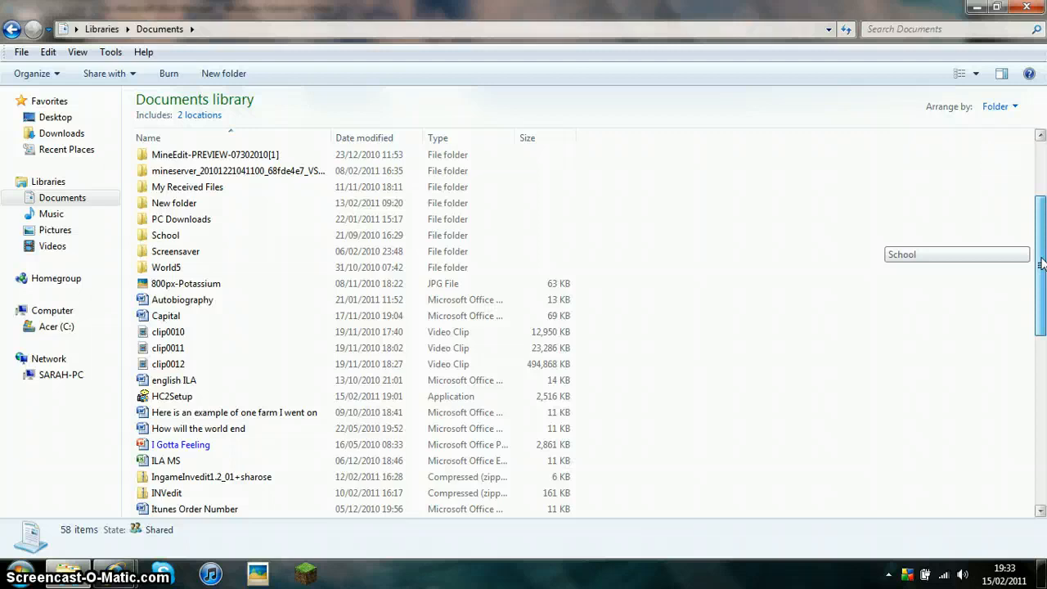
scroll("down", 3)
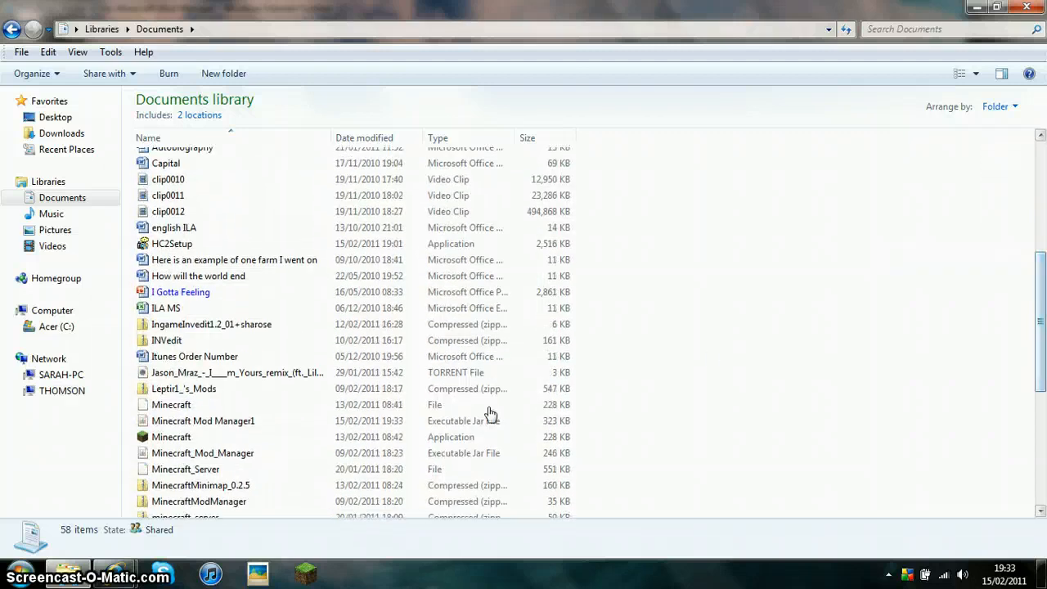
left_click(203, 421)
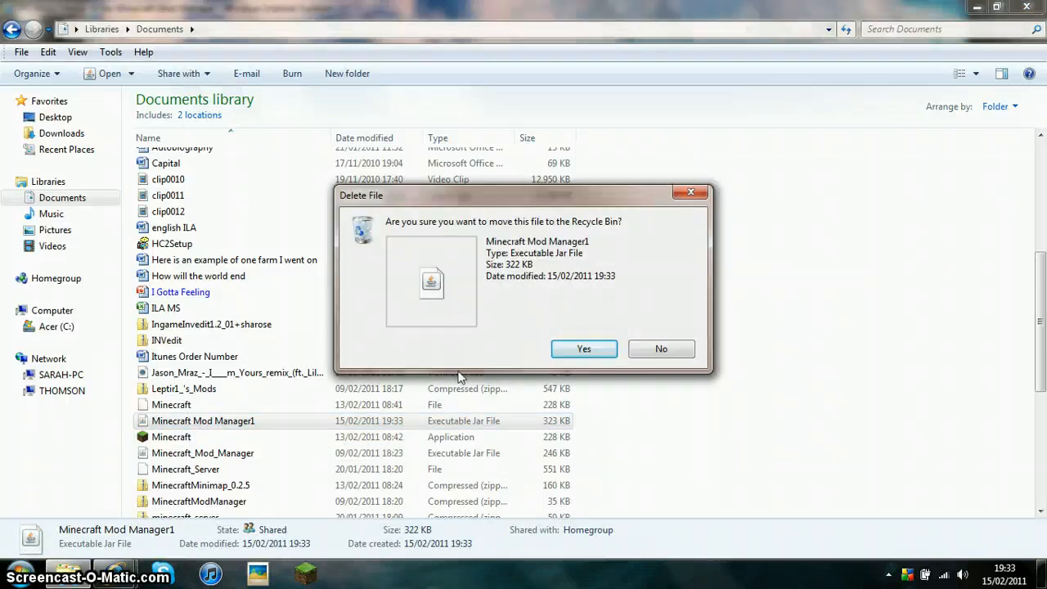
left_click(583, 348)
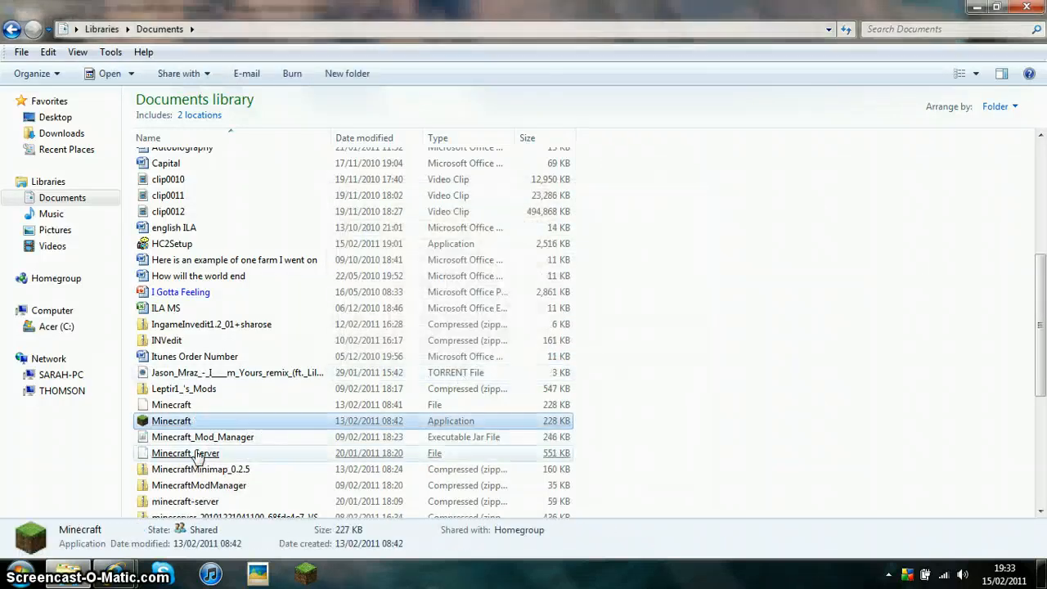
left_click(202, 436)
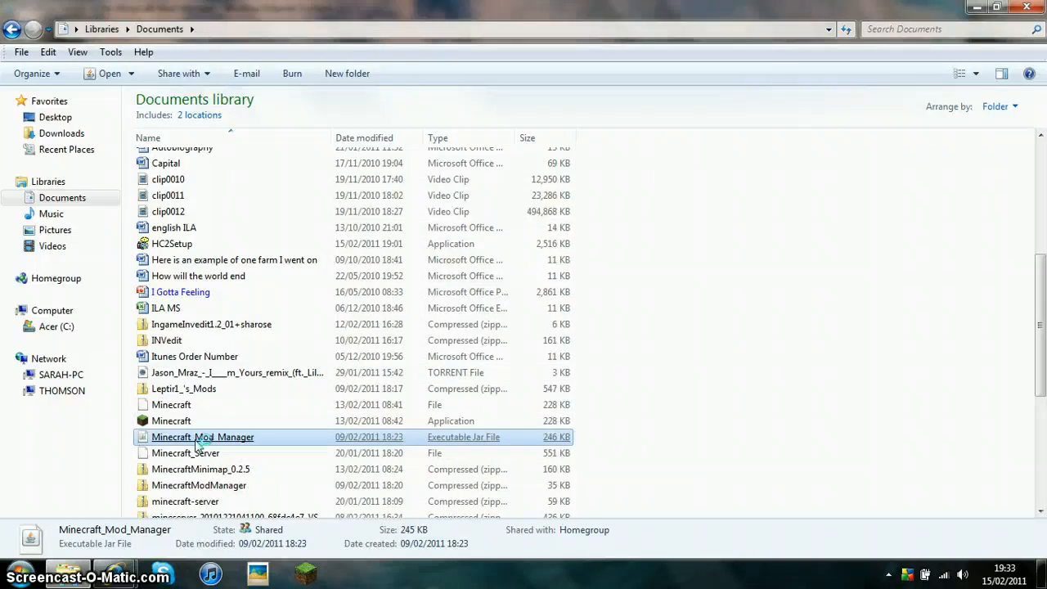
mouse_move(432, 549)
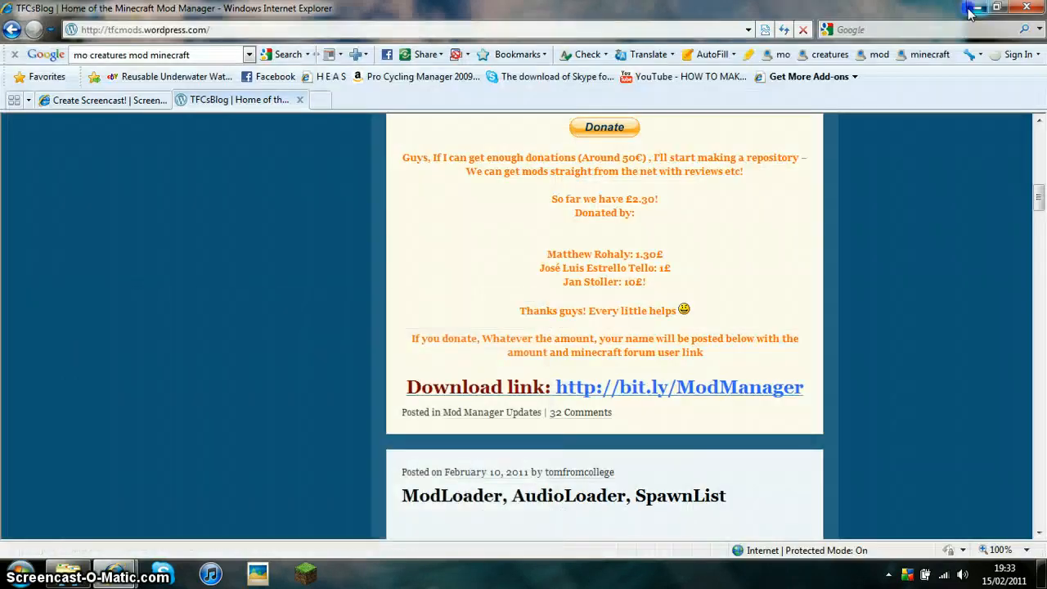
- Launch Minecraft_Mod_Manager.jar and agree to let it unzip the game files
left_click(997, 6)
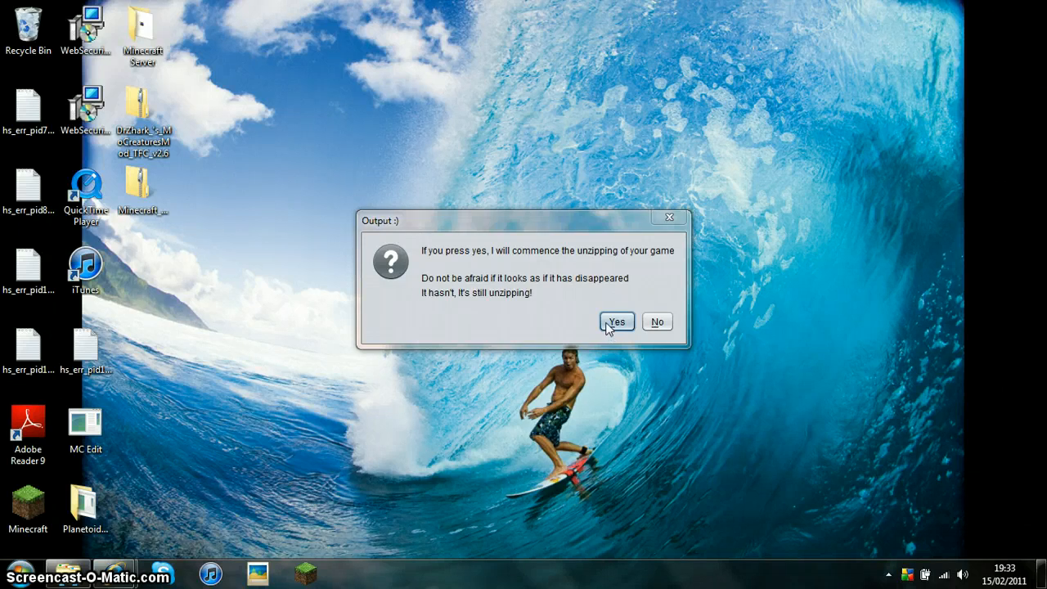
left_click(616, 321)
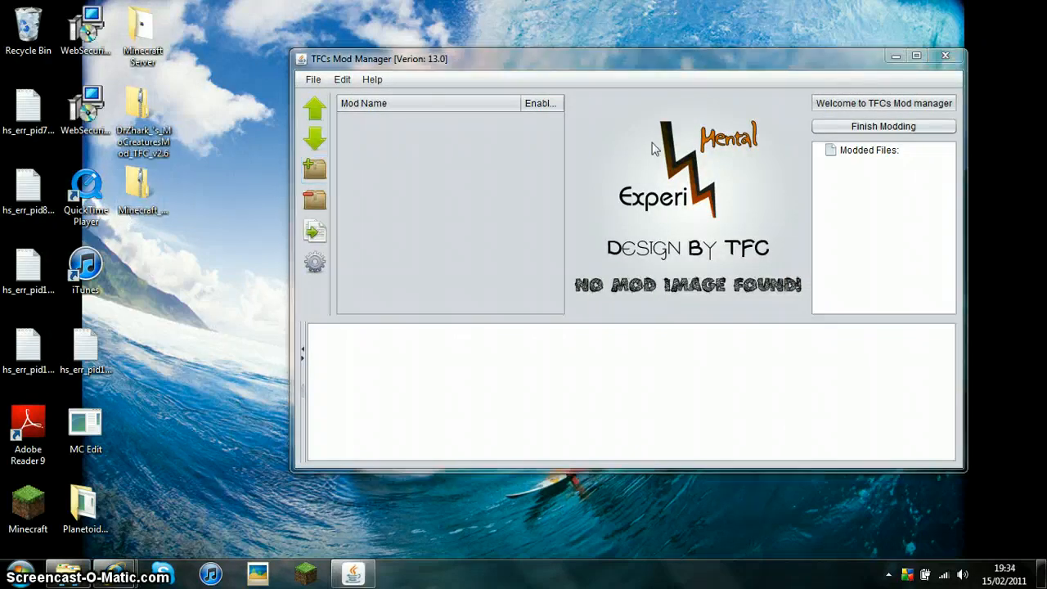
- Add the Mo' Creatures mod zip and select DrZhark's Mo' Creatures v2.6 entry to show its details
left_click(946, 56)
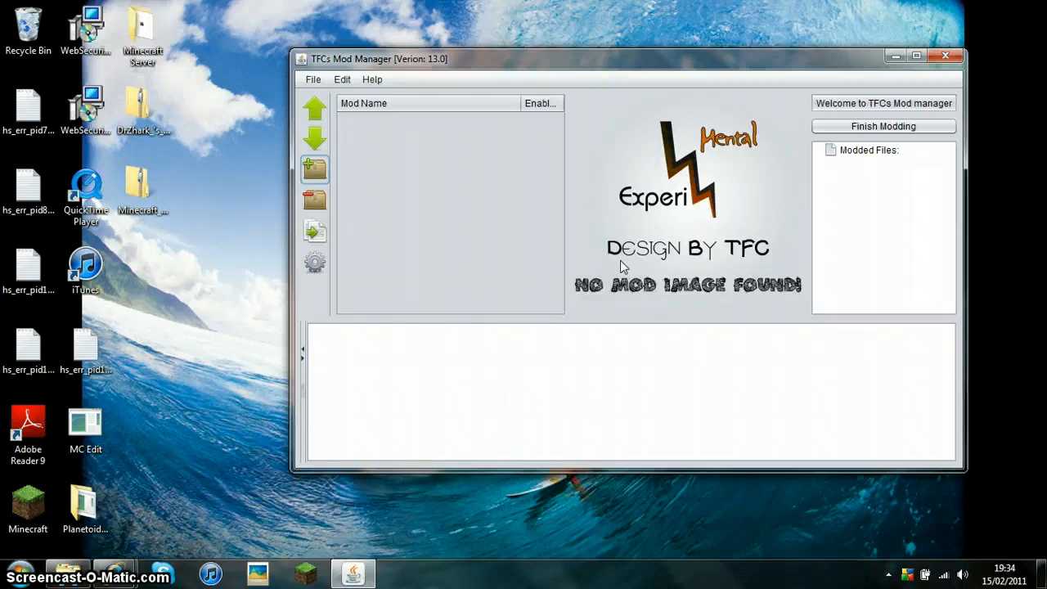
mouse_move(694, 69)
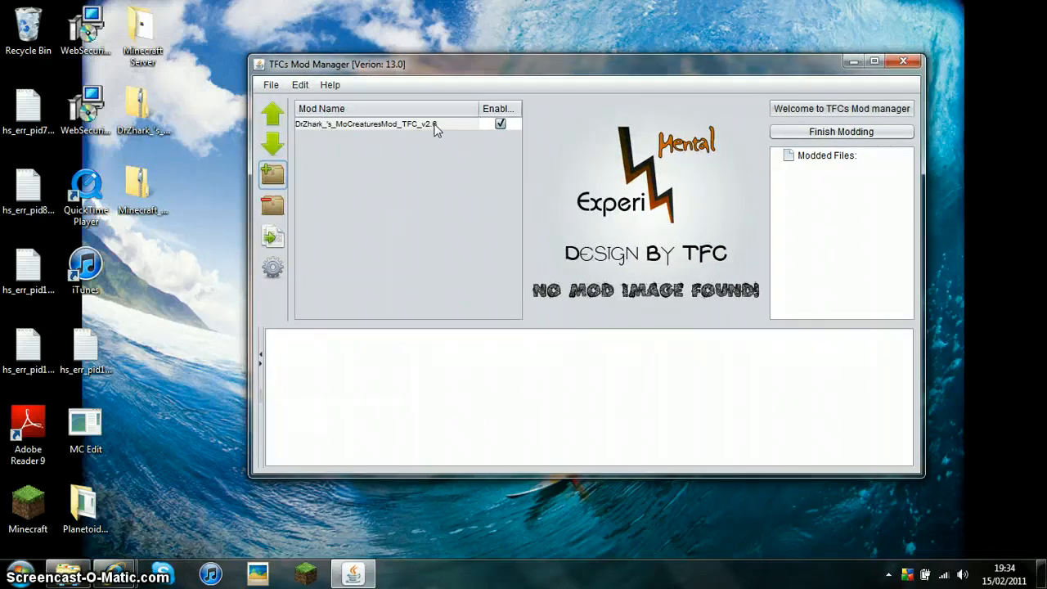
left_click(366, 125)
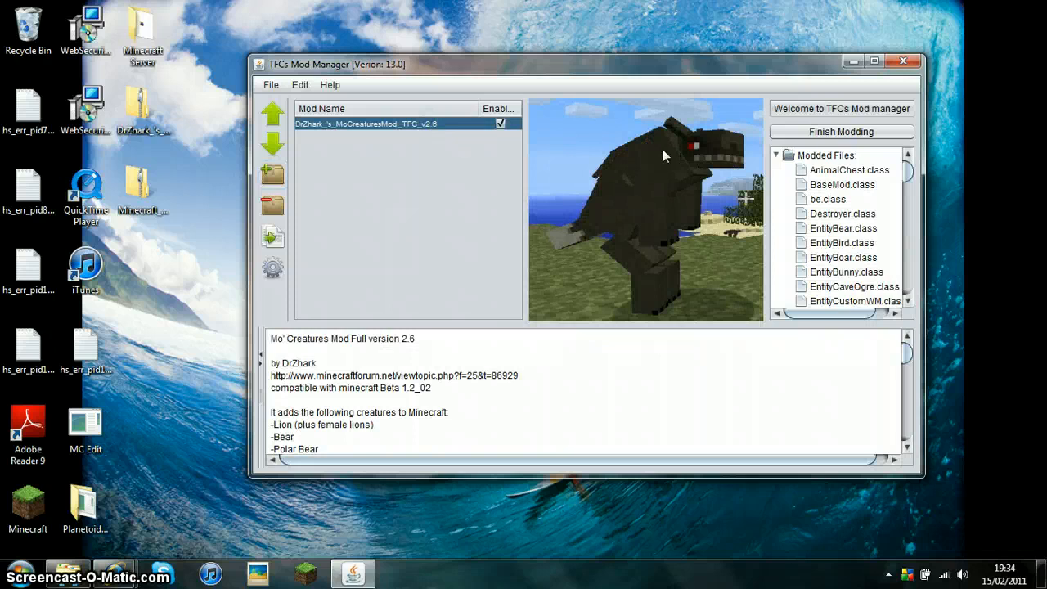
mouse_move(576, 365)
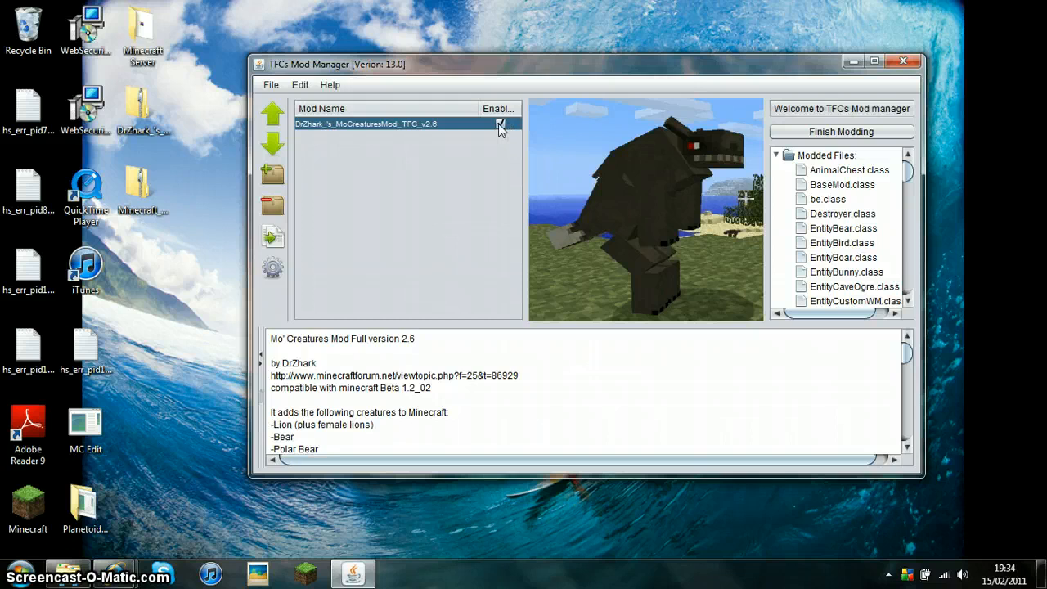
- Run Finish Modding for the enabled Mo' Creatures mod, then close the Mod Manager
left_click(501, 124)
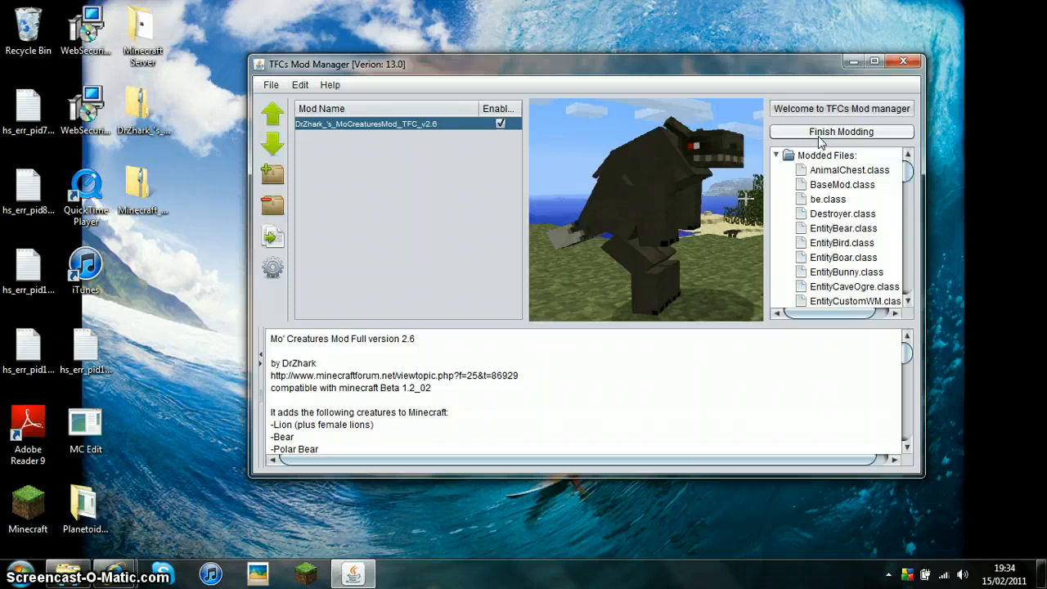
mouse_move(836, 139)
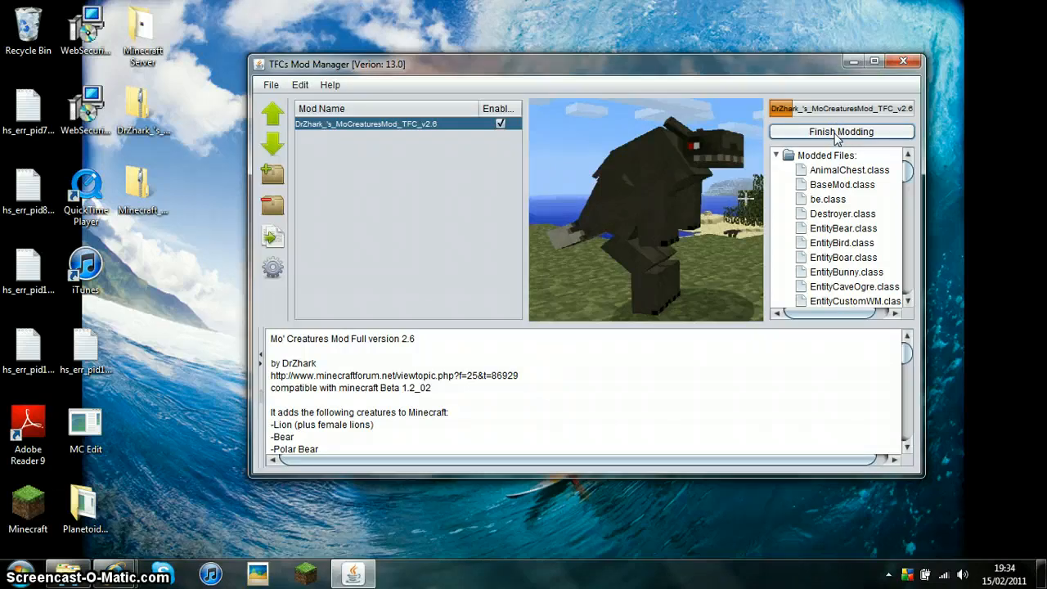
left_click(842, 131)
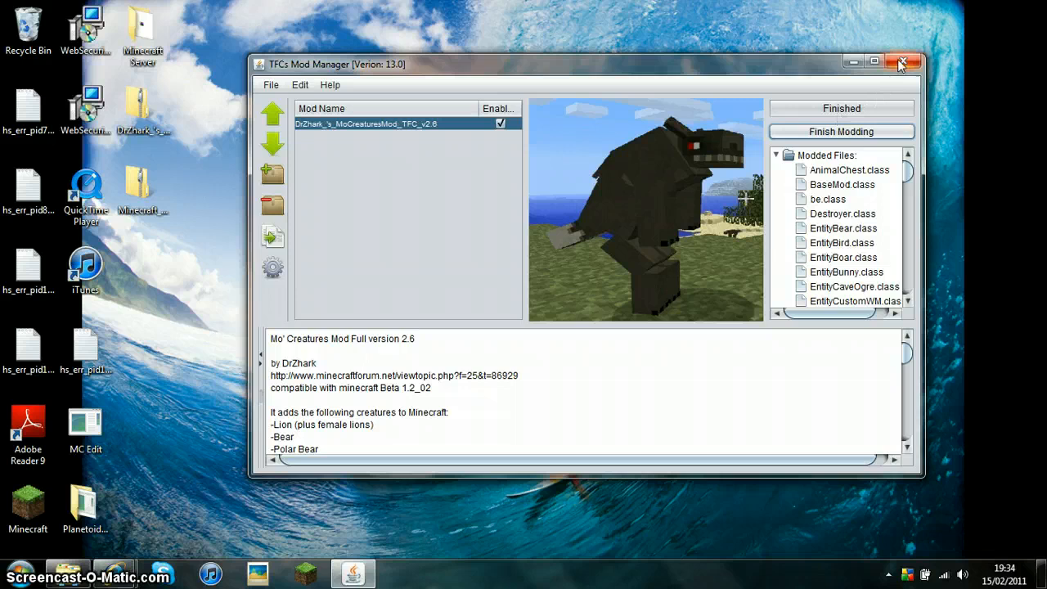
left_click(903, 62)
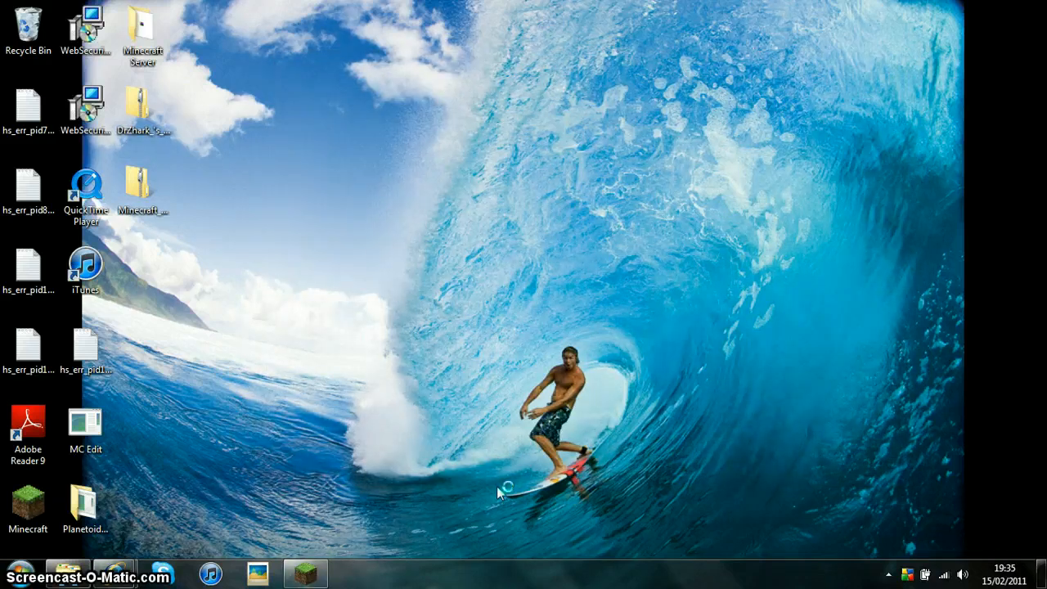
- Launch Minecraft Beta 1.2_02, log in and enter a singleplayer world
double_click(28, 504)
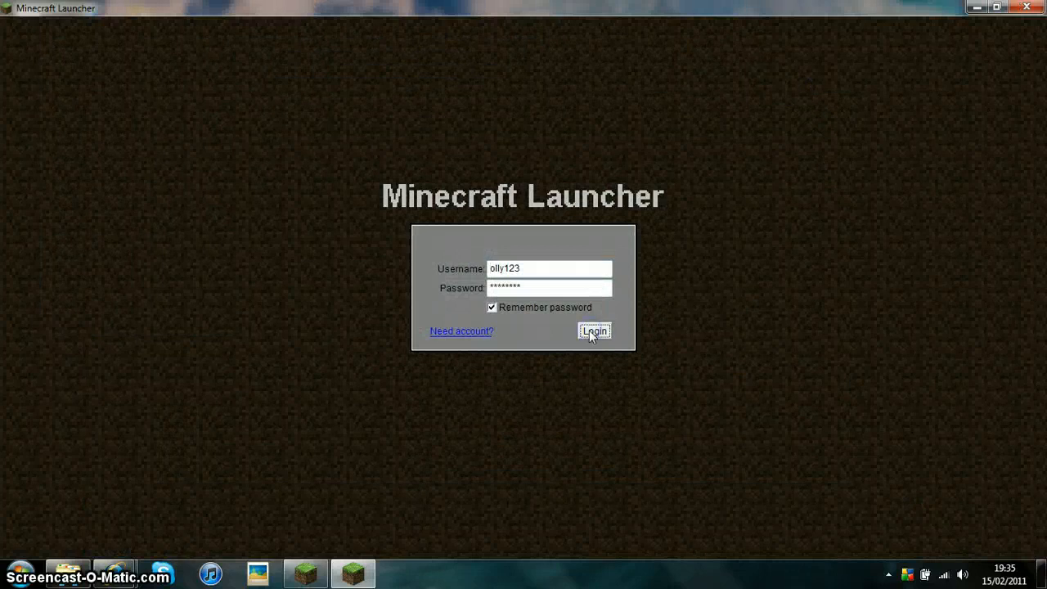
left_click(594, 331)
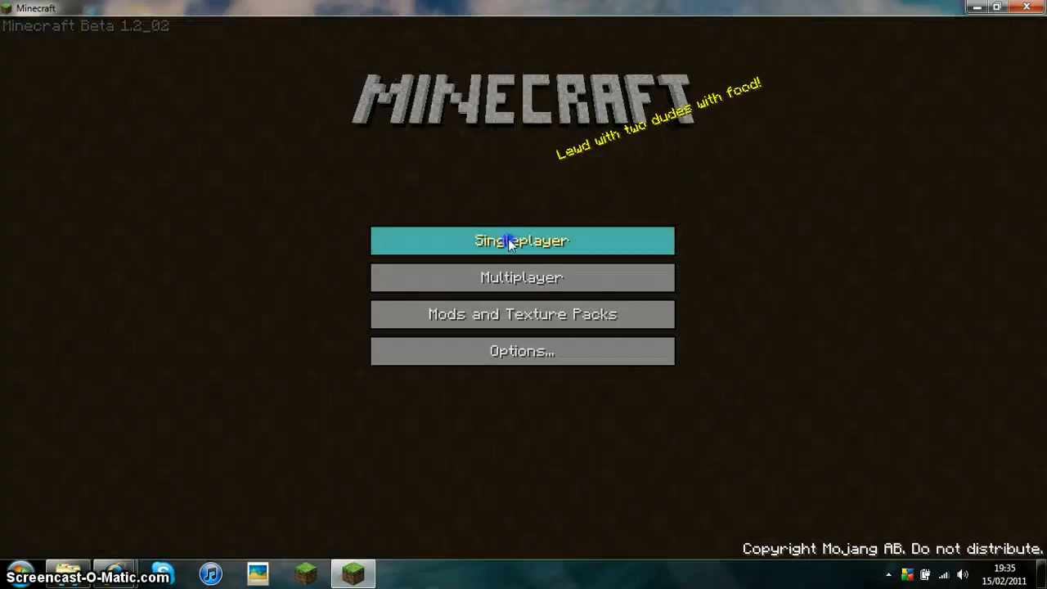
left_click(521, 239)
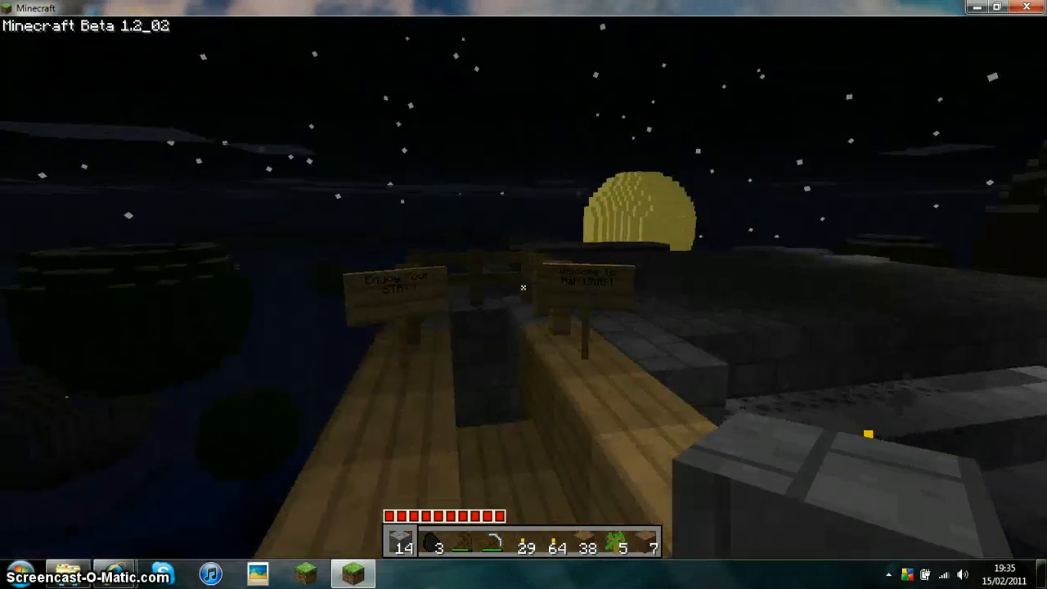
- Save the world and quit back to the title menu
key("Escape")
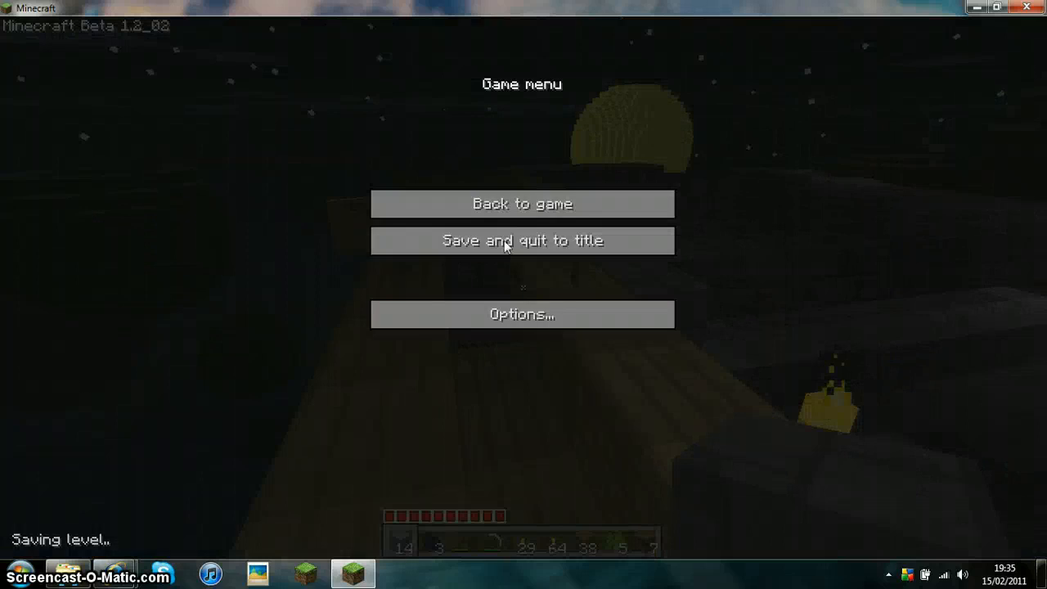
left_click(522, 241)
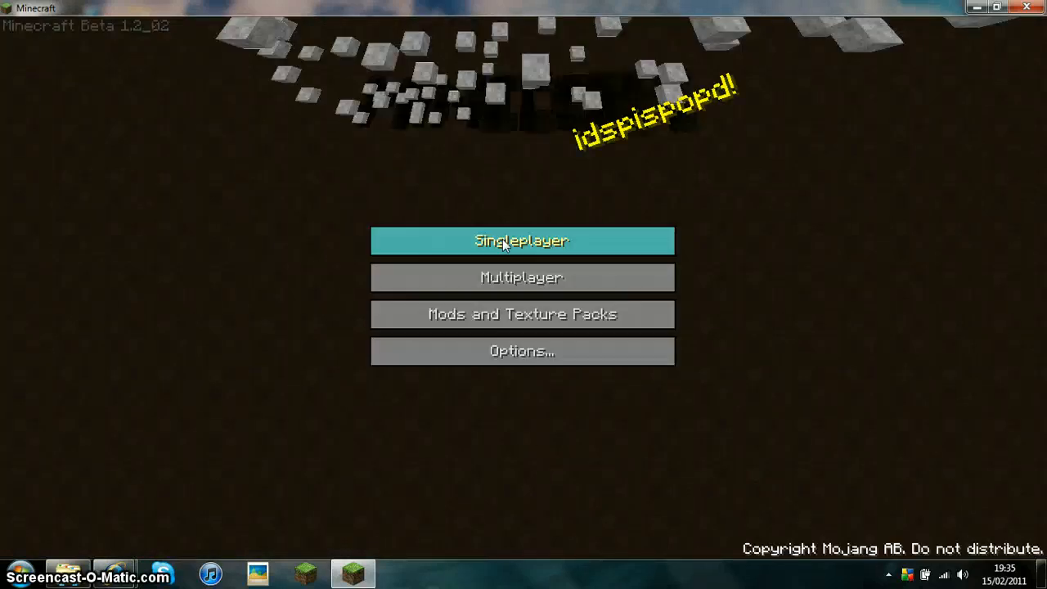
- Load another saved world at the glass-roofed wheat farm and bring up the inventory
left_click(520, 241)
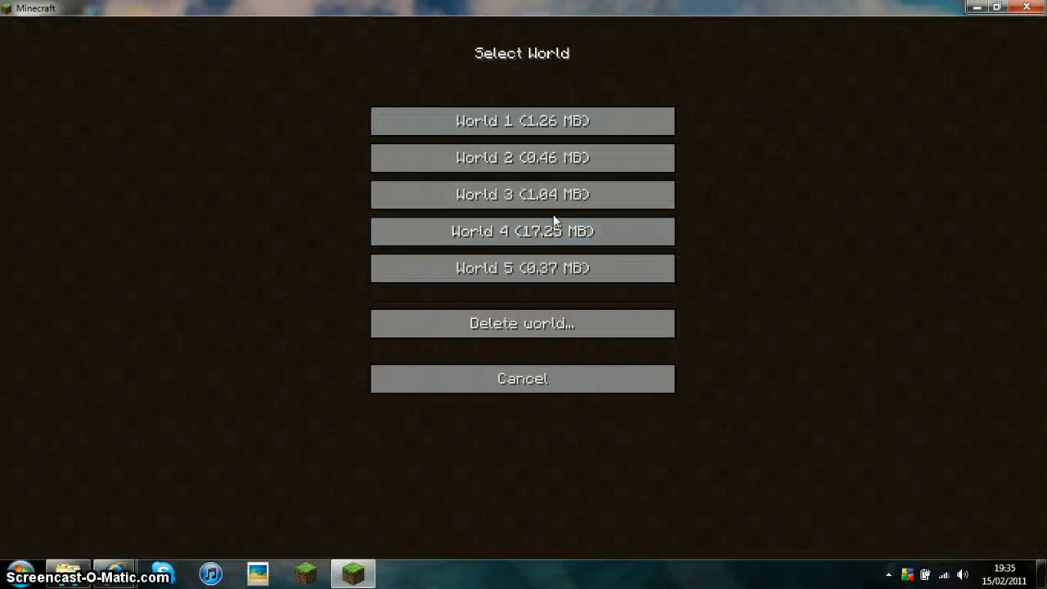
left_click(522, 231)
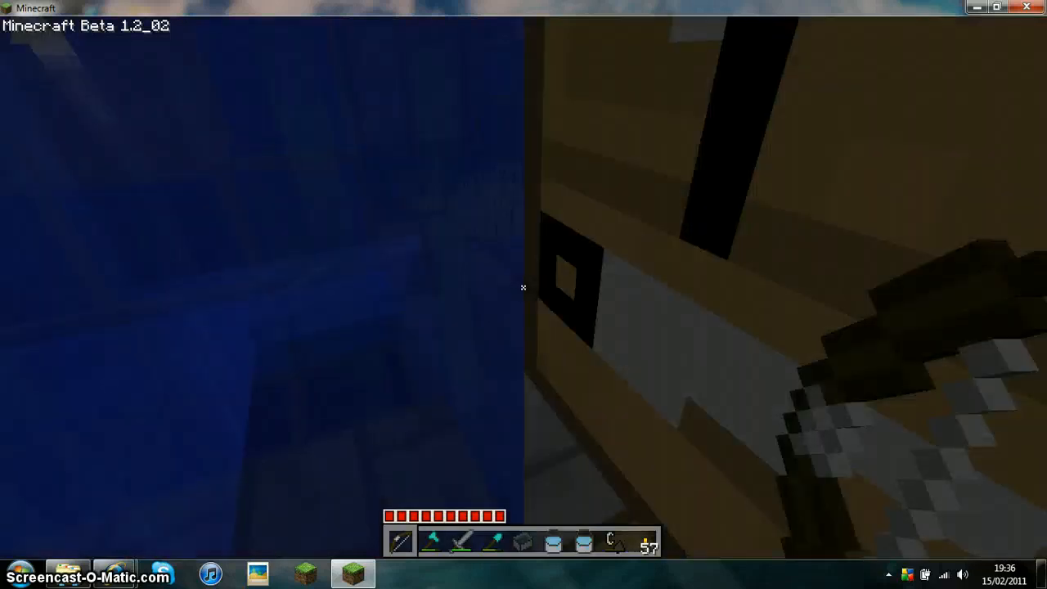
mouse_move(523, 288)
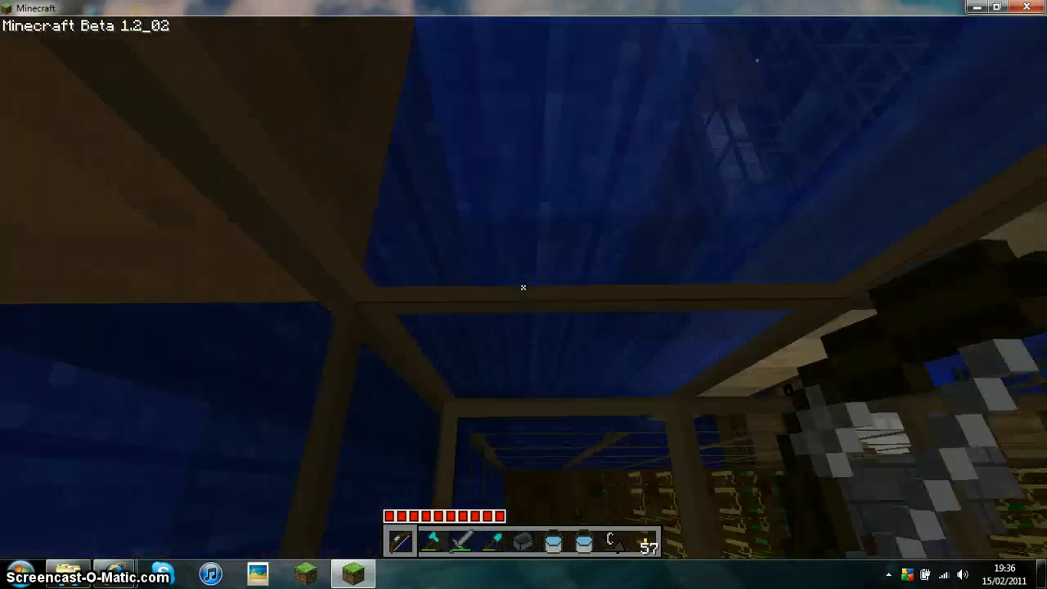
mouse_move(524, 288)
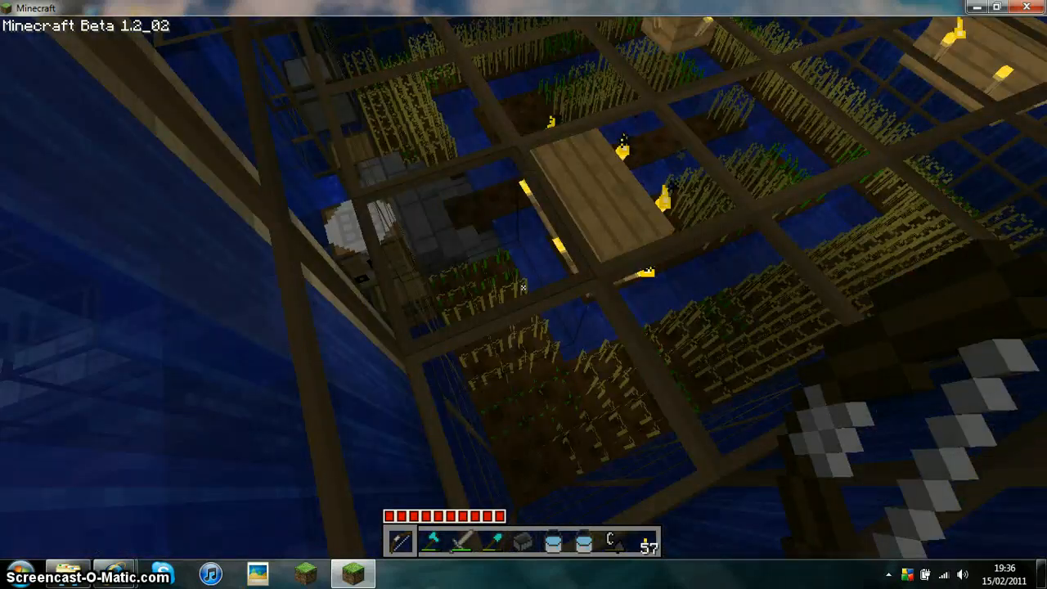
mouse_move(523, 294)
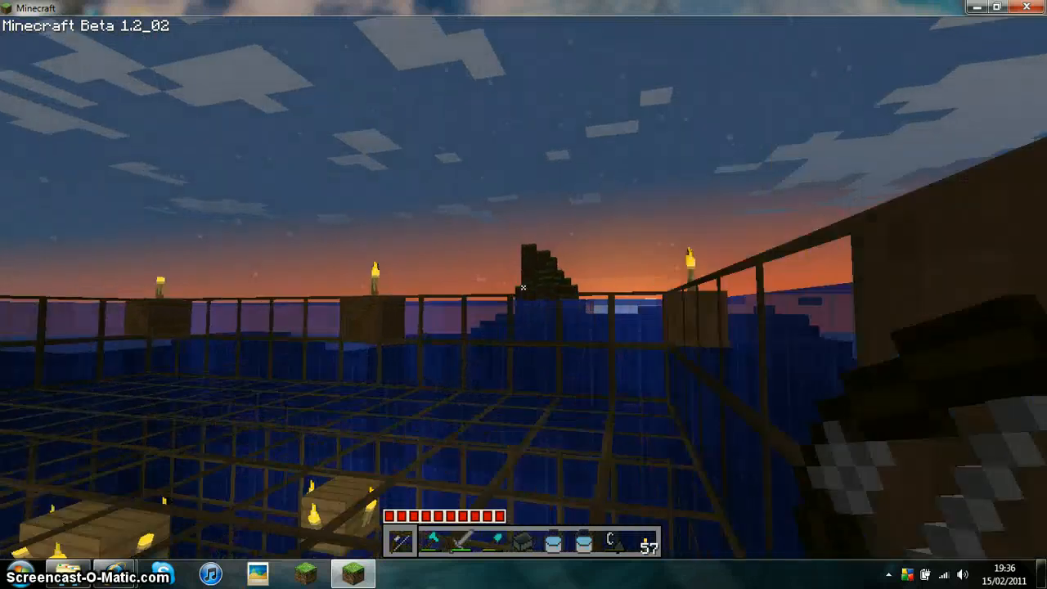
key("e")
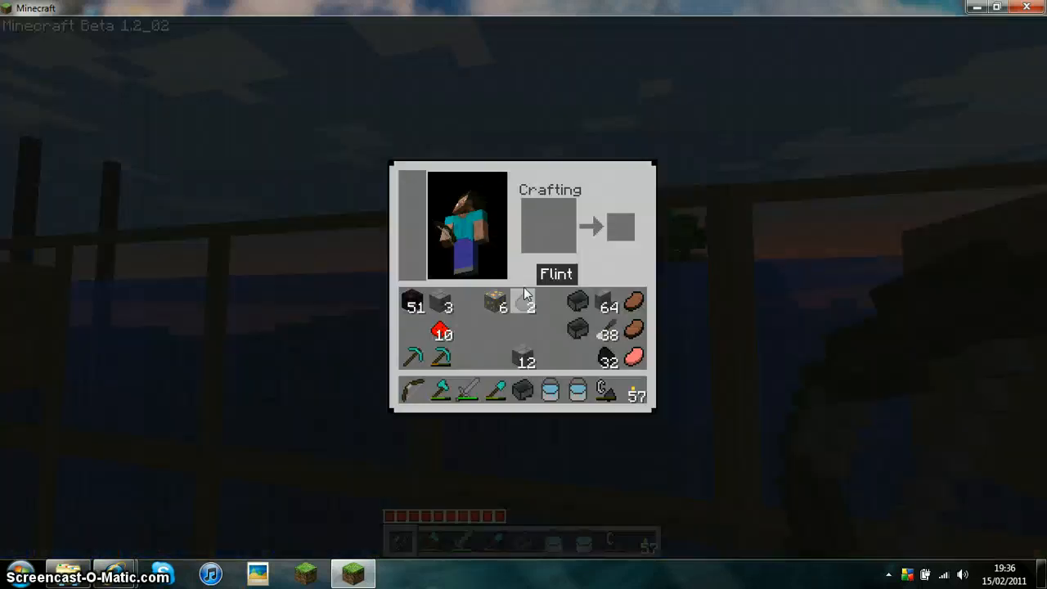
mouse_move(442, 308)
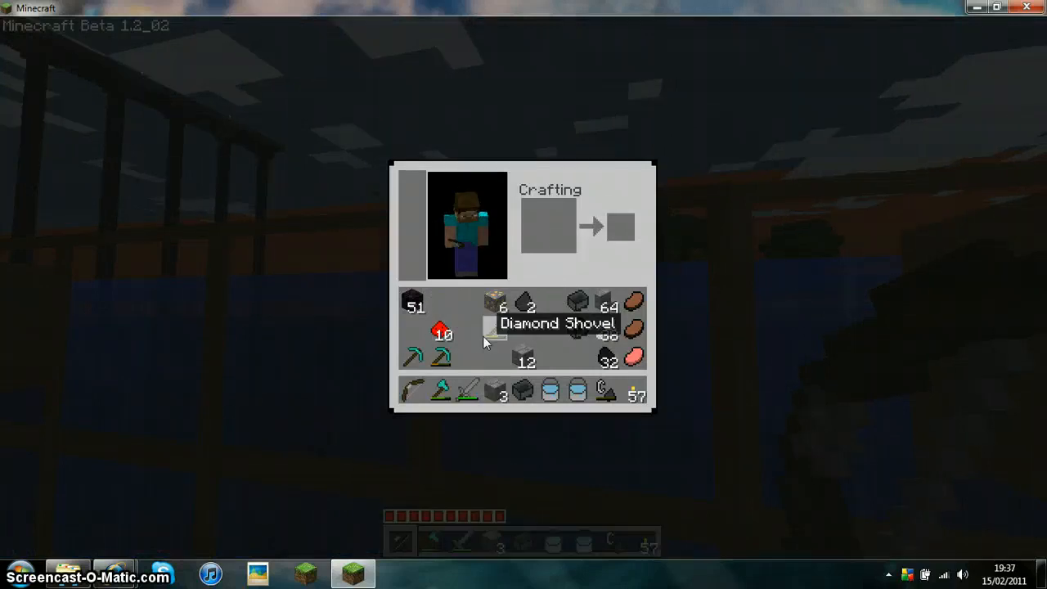
key("Escape")
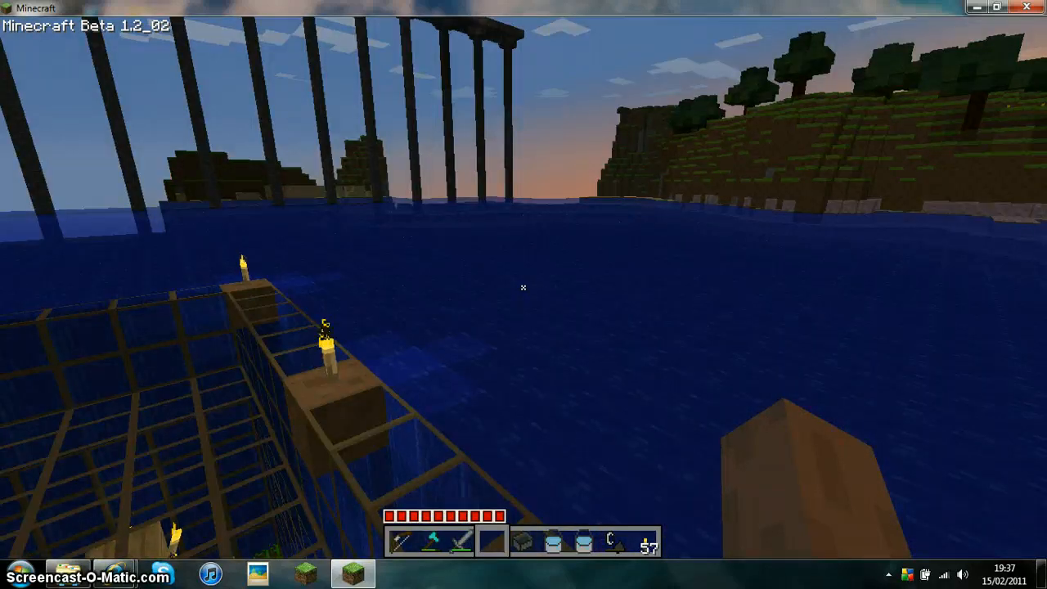
mouse_move(523, 288)
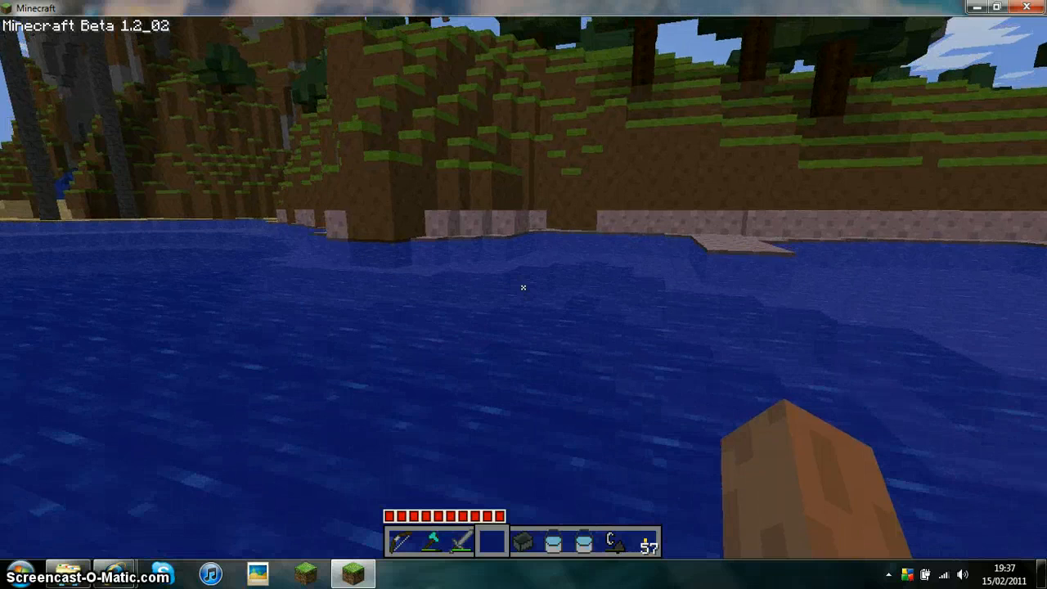
mouse_move(524, 286)
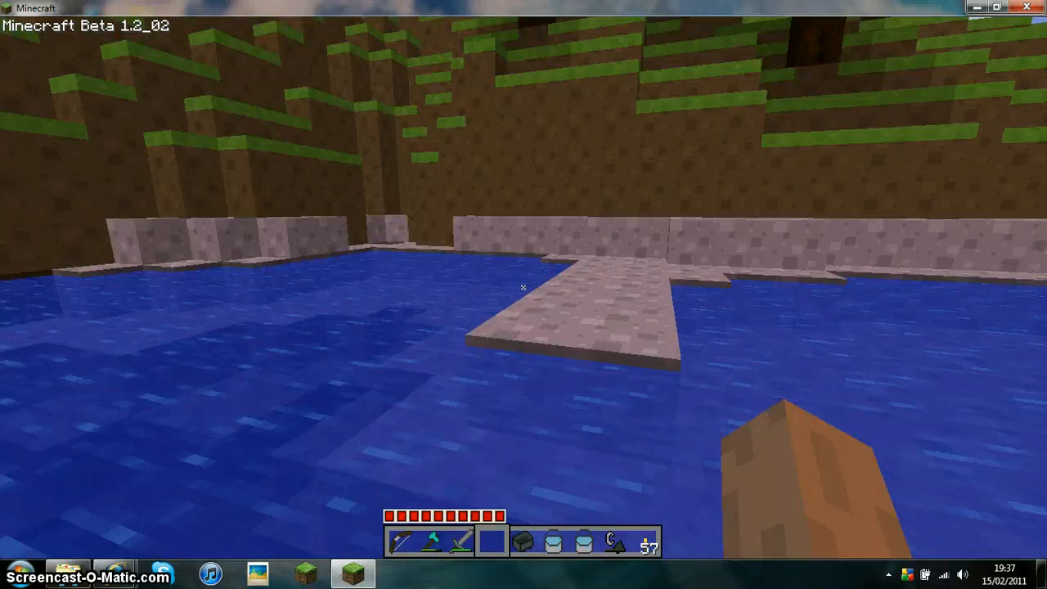
mouse_move(523, 294)
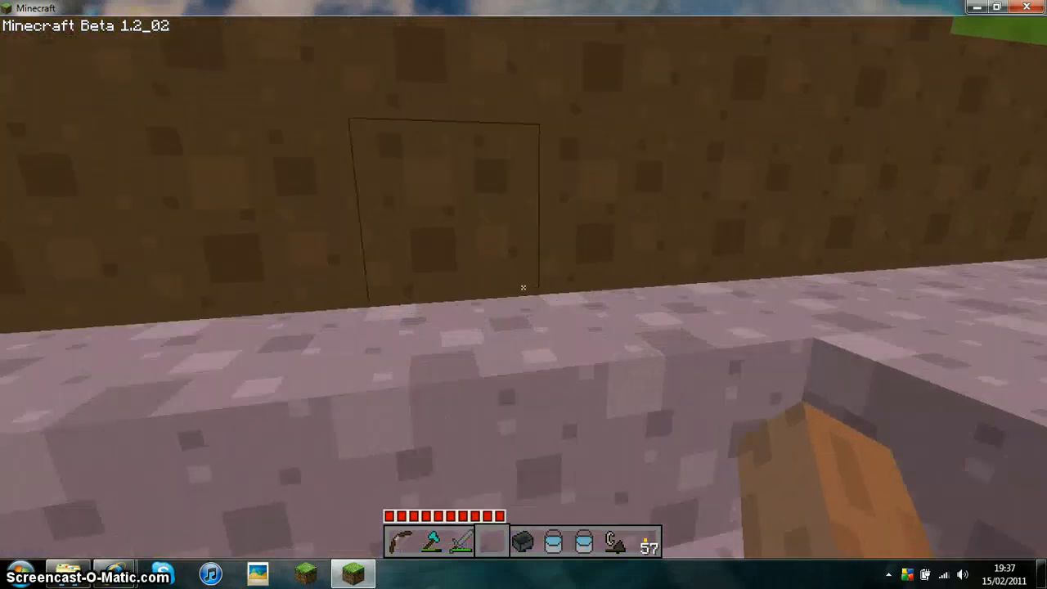
mouse_move(524, 295)
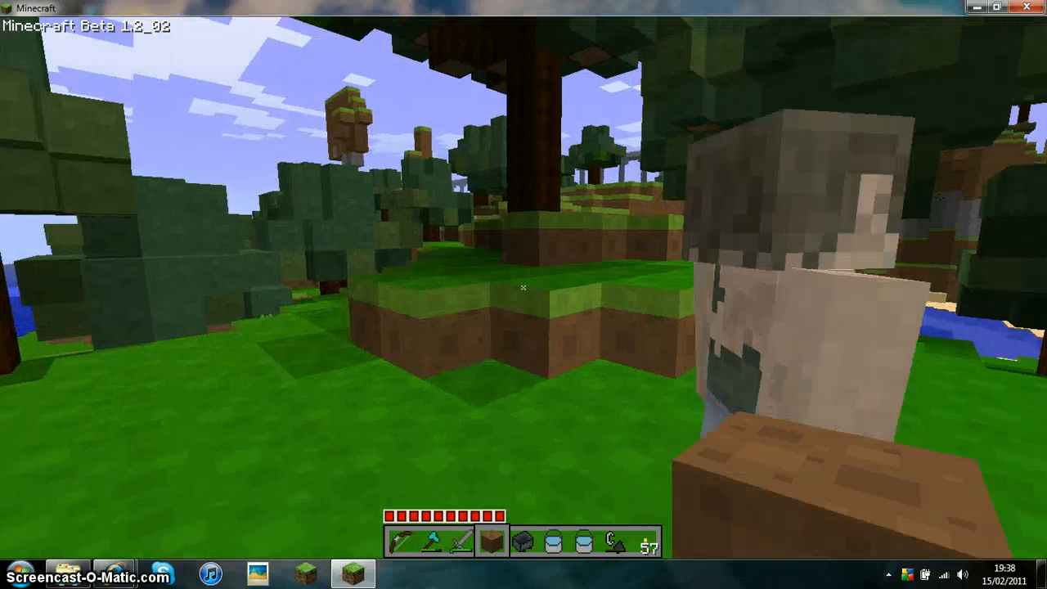
mouse_move(524, 295)
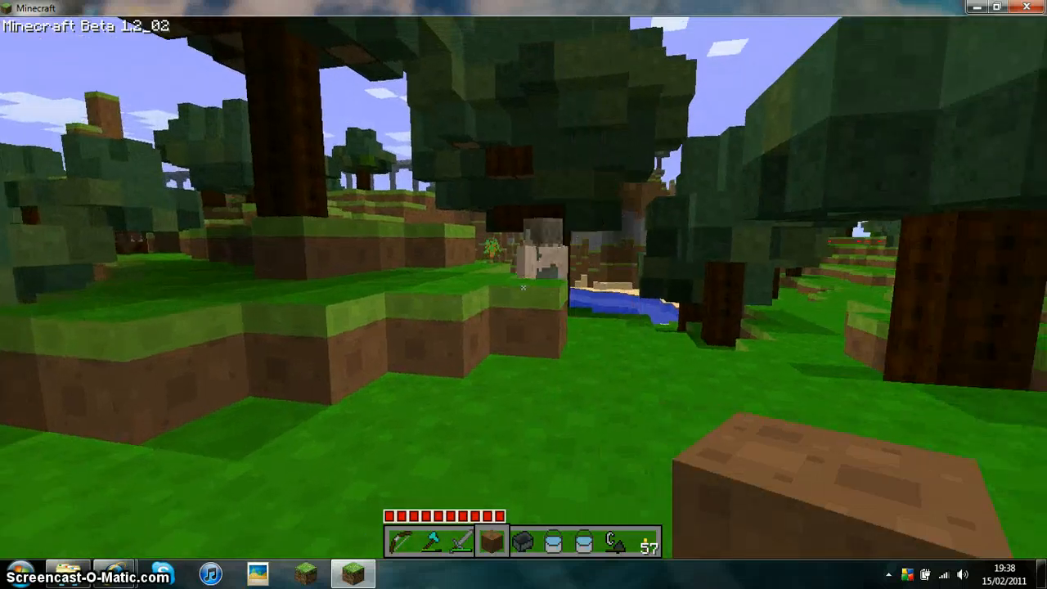